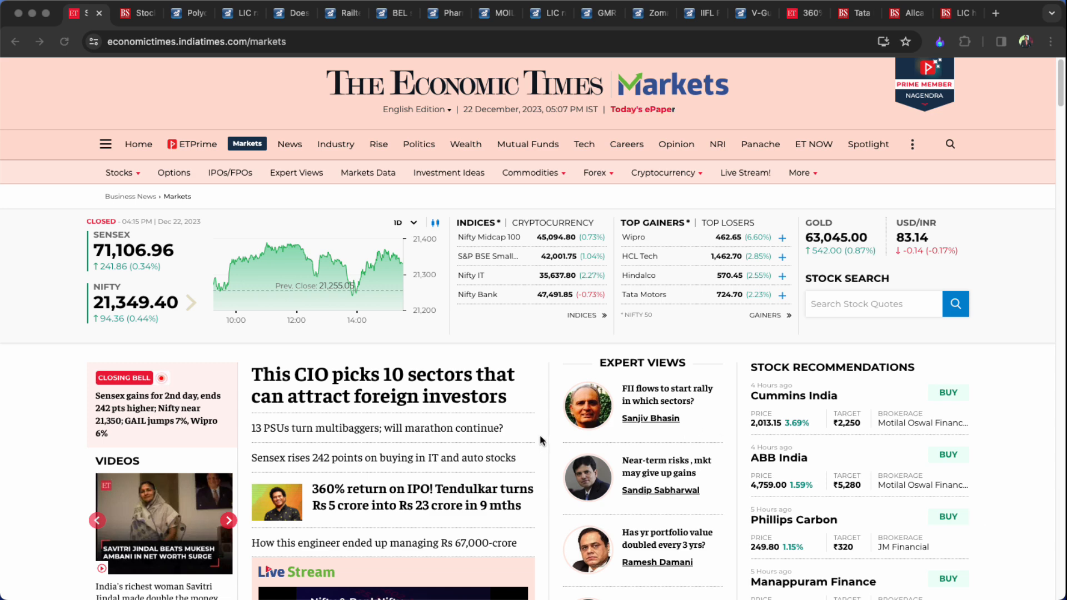
pyautogui.moveTo(269, 252)
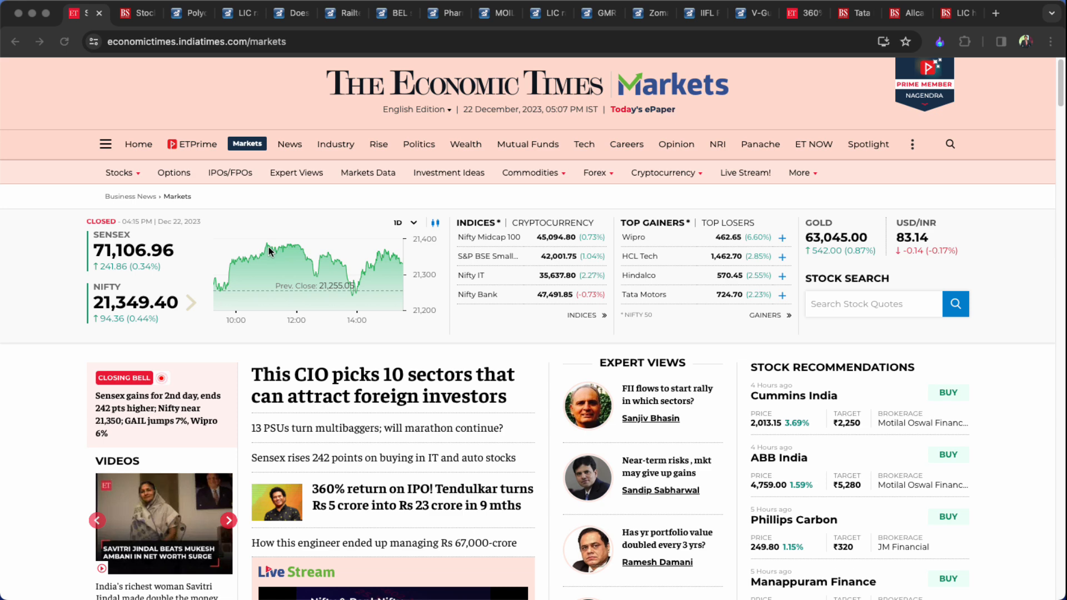
pyautogui.moveTo(375, 291)
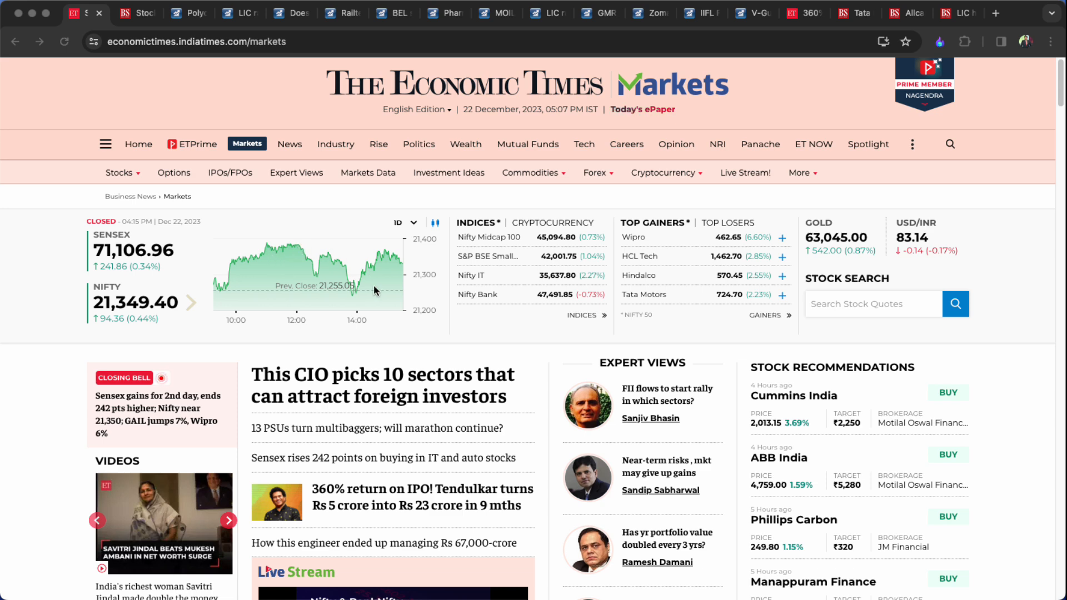
pyautogui.moveTo(365, 269)
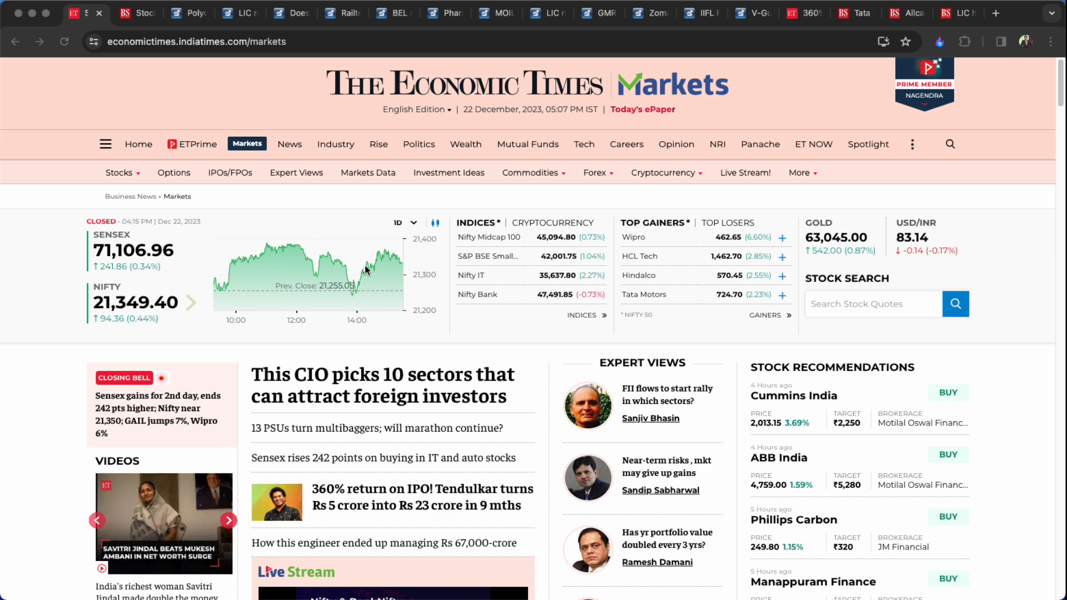
pyautogui.moveTo(341, 312)
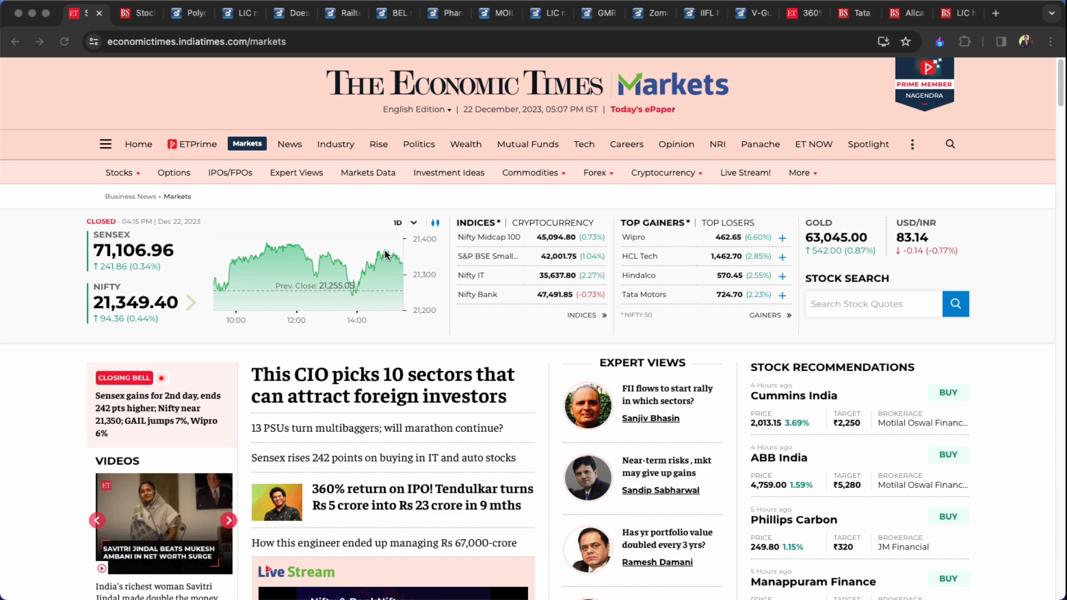
pyautogui.moveTo(407, 451)
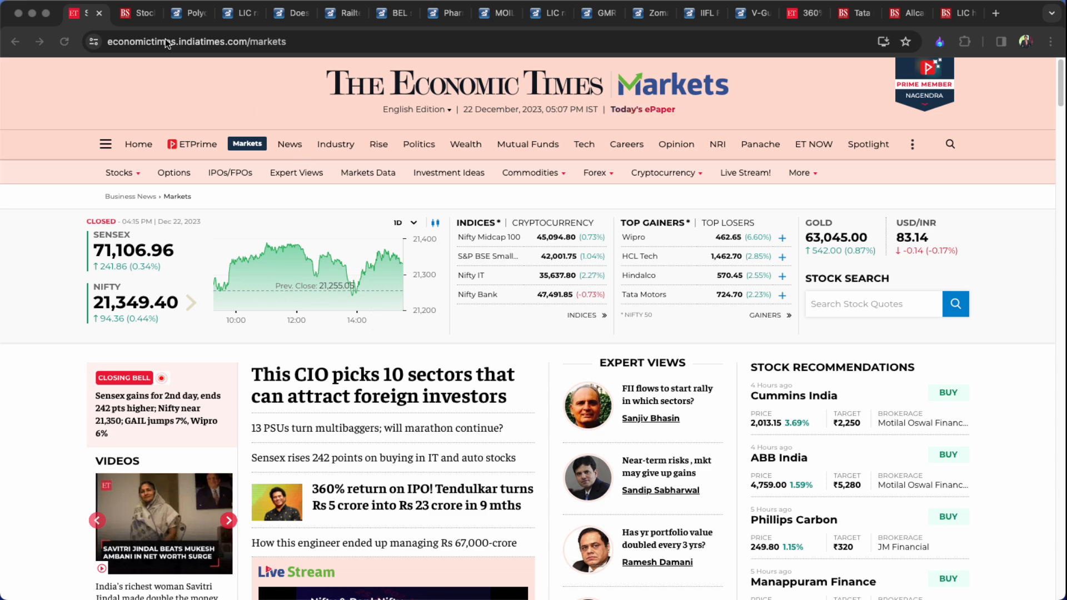
# Review Business Standard's Market Movers top losers and 52-week highs, then show the empty 52-week lows list.
pyautogui.click(135, 13)
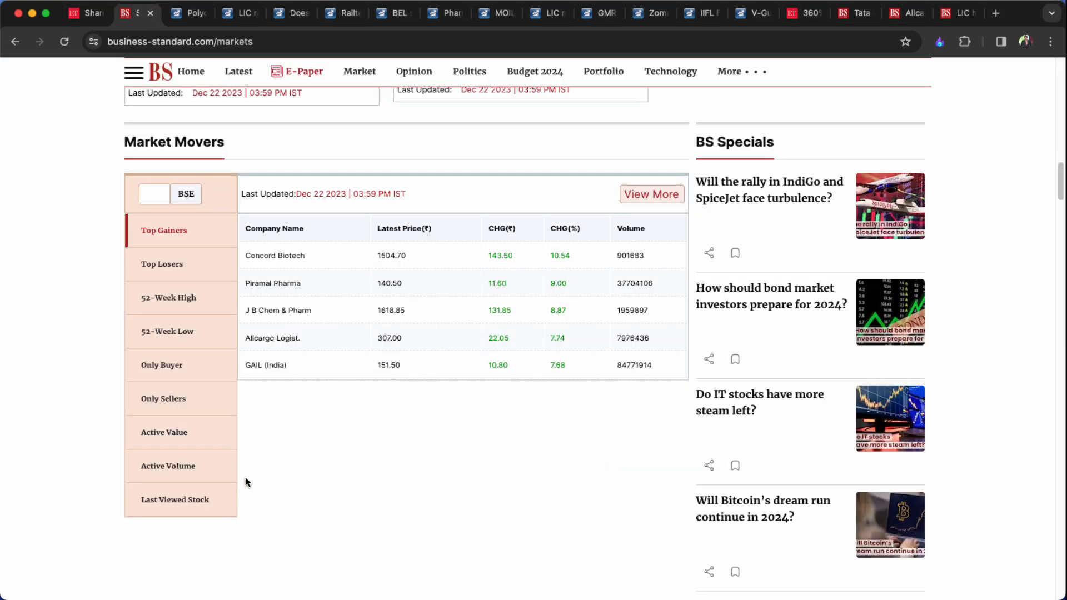
pyautogui.moveTo(244, 482)
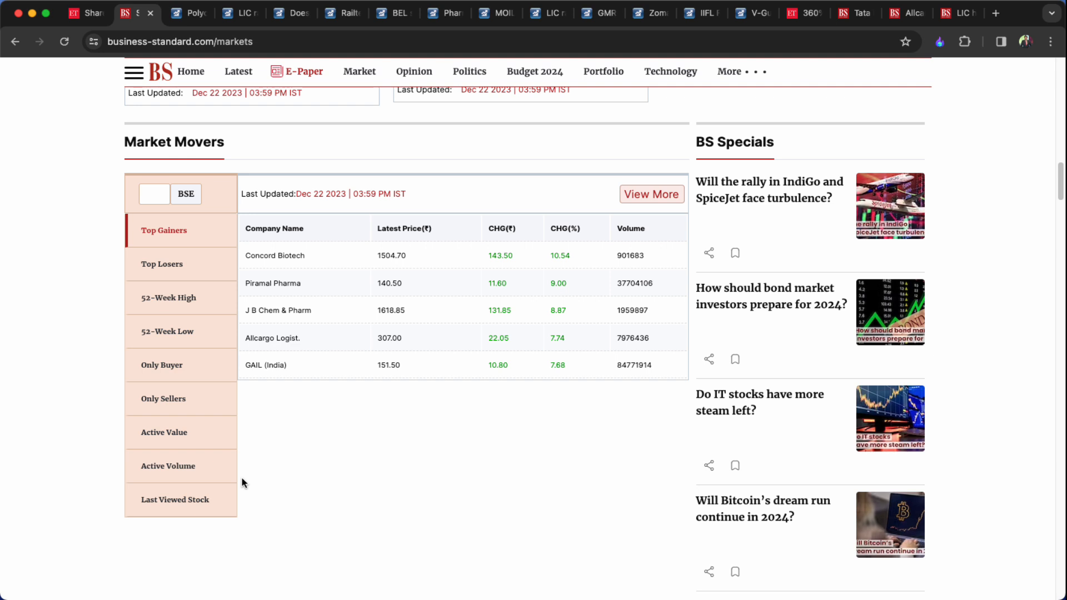
pyautogui.click(162, 265)
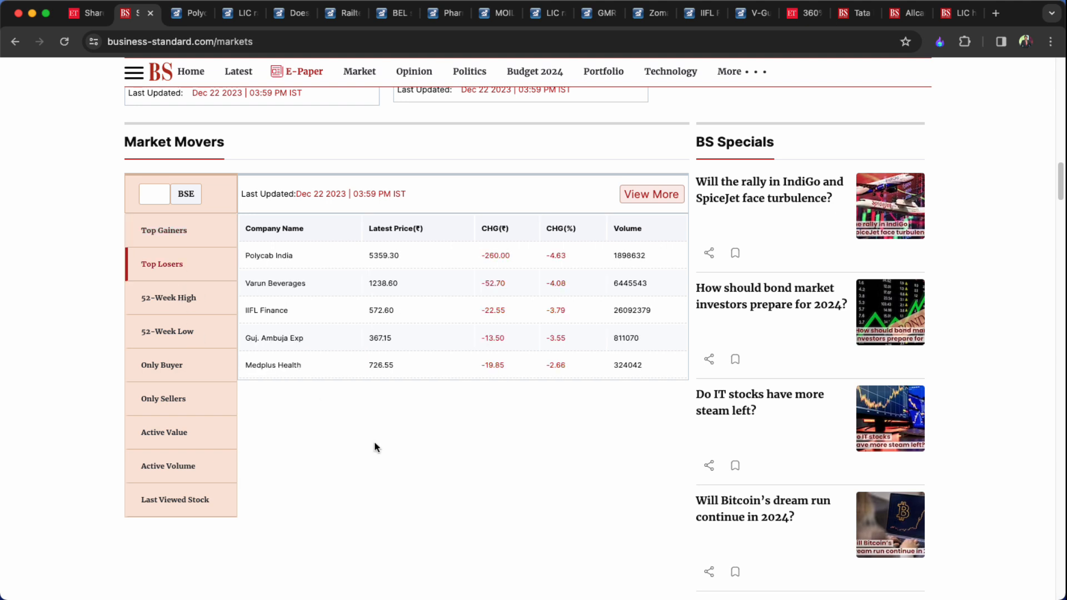
pyautogui.moveTo(404, 464)
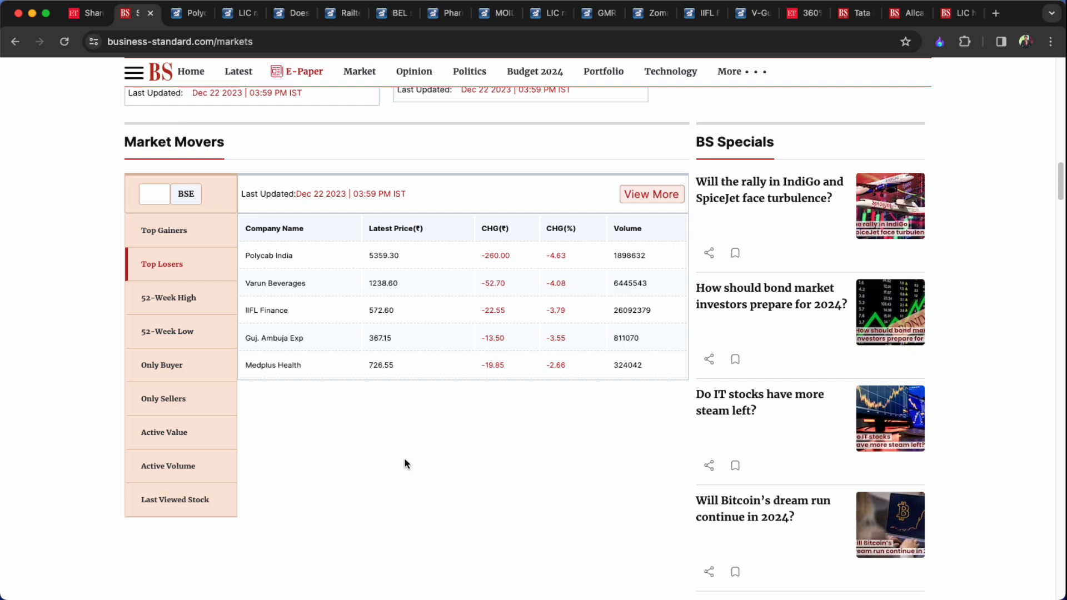
pyautogui.click(168, 298)
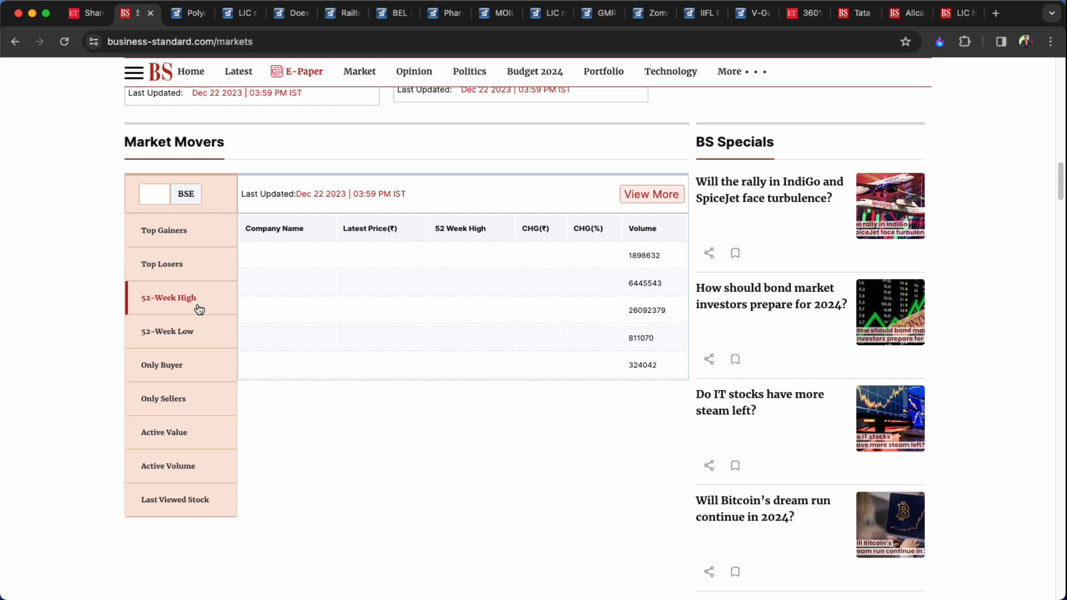
pyautogui.click(167, 297)
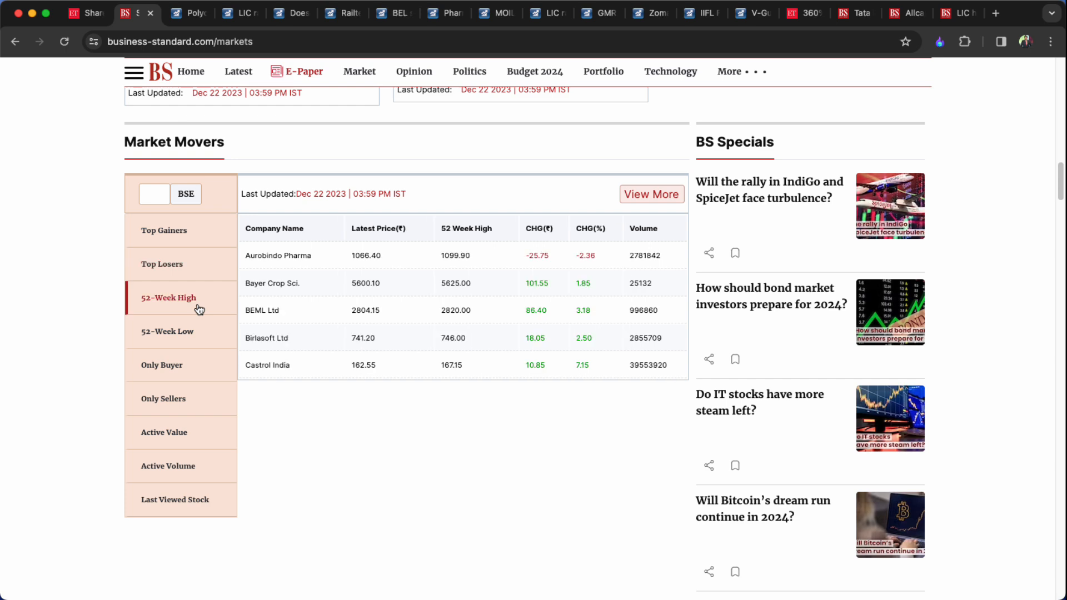
pyautogui.click(168, 331)
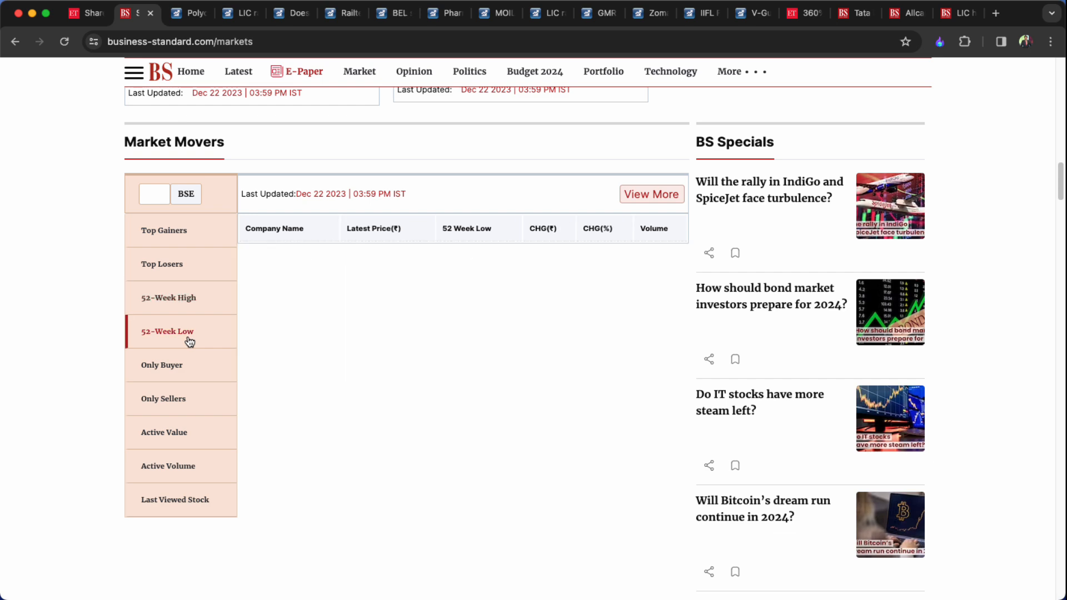
pyautogui.moveTo(218, 322)
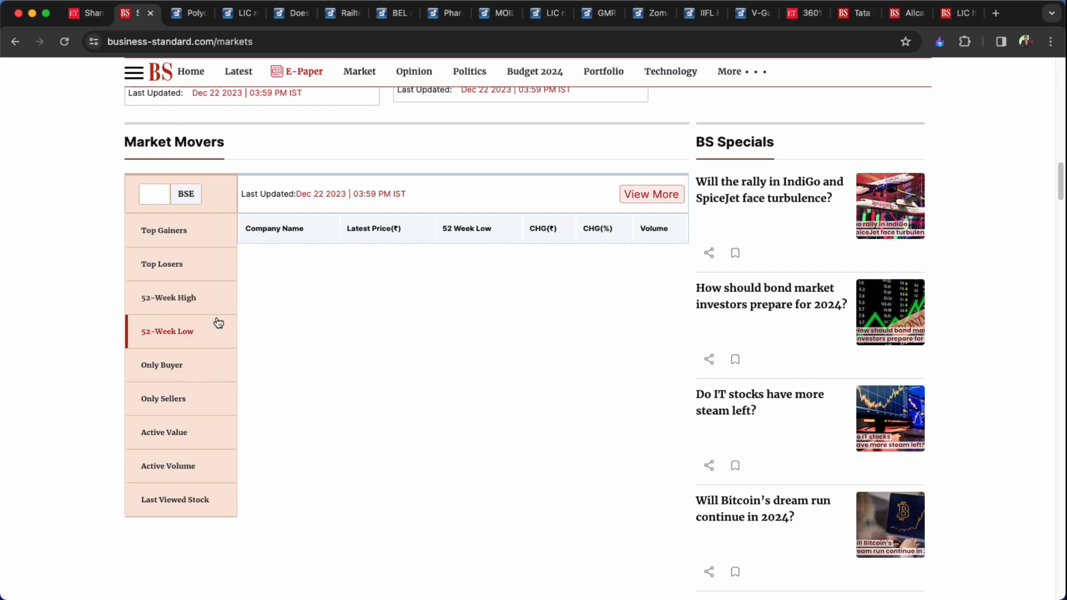
pyautogui.scroll(3)
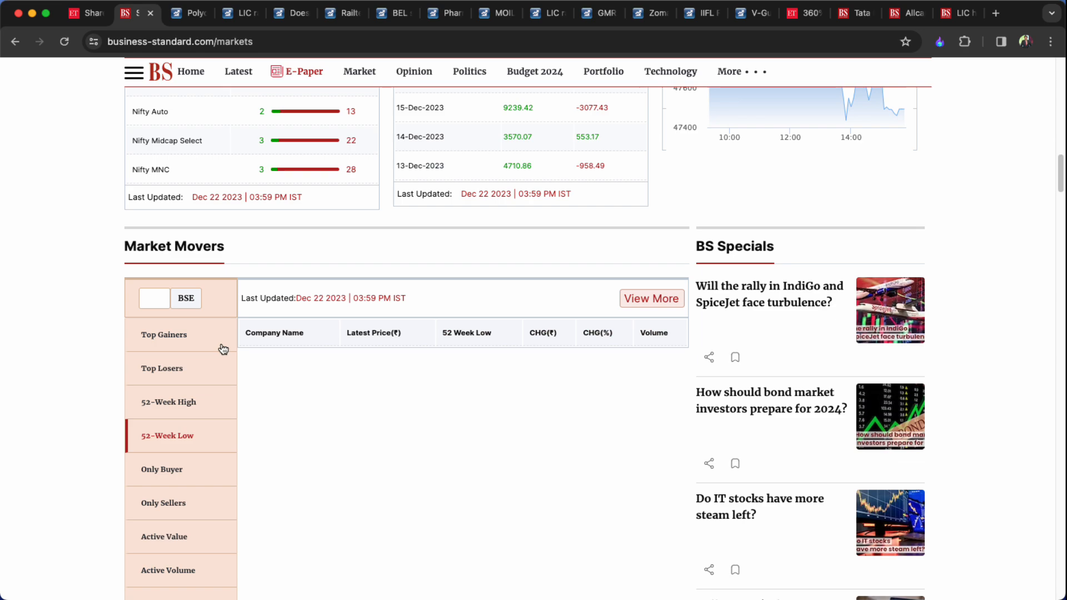
# Scroll the Business Standard markets page down to the NSE one-day Heat Map.
pyautogui.scroll(-3)
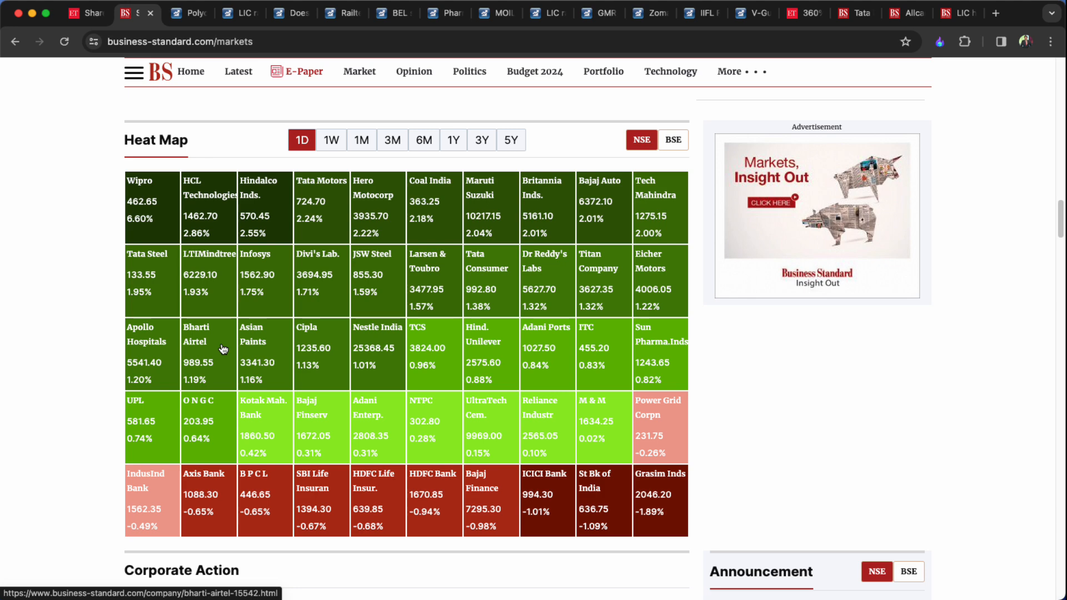
pyautogui.moveTo(330, 503)
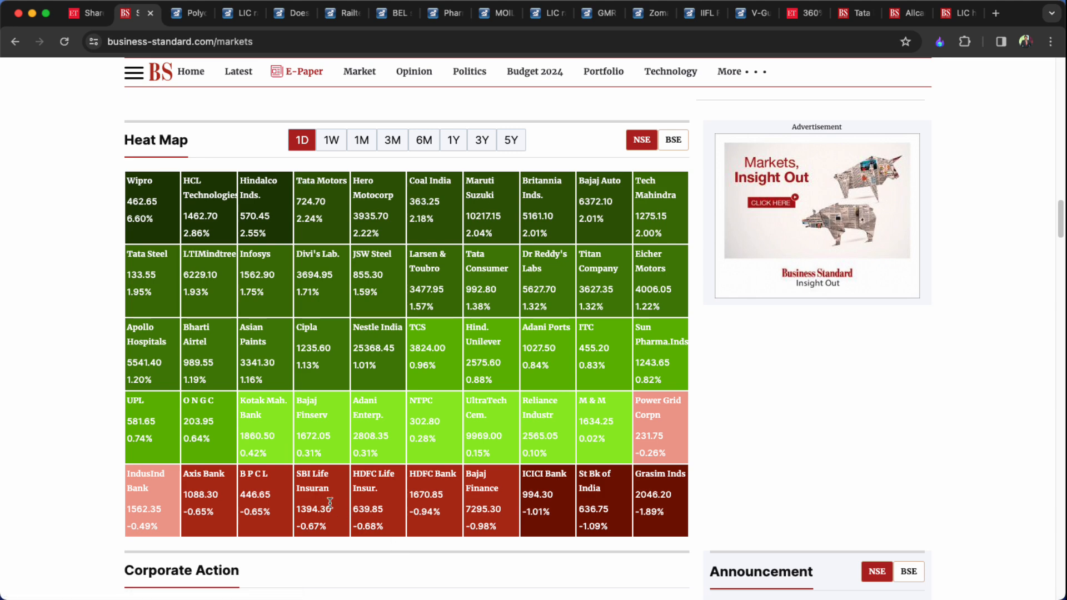
pyautogui.moveTo(168, 490)
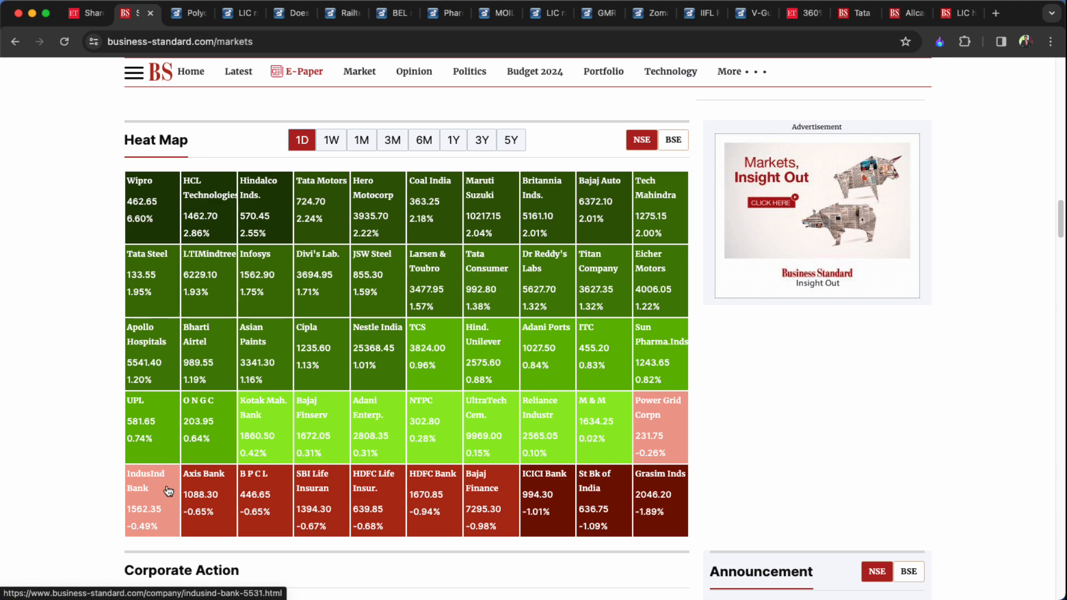
pyautogui.moveTo(386, 455)
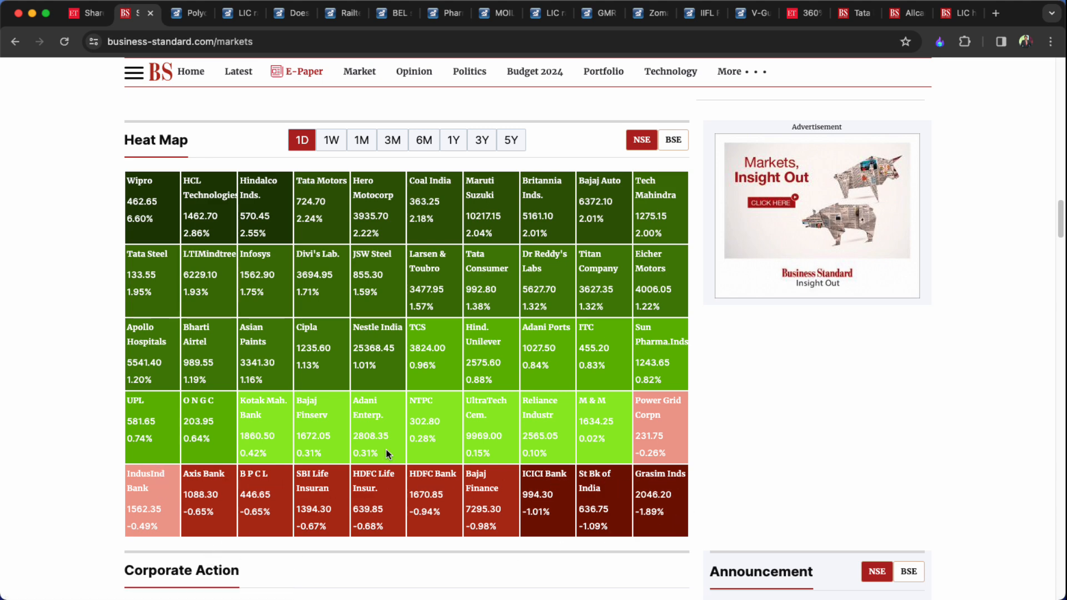
pyautogui.moveTo(238, 71)
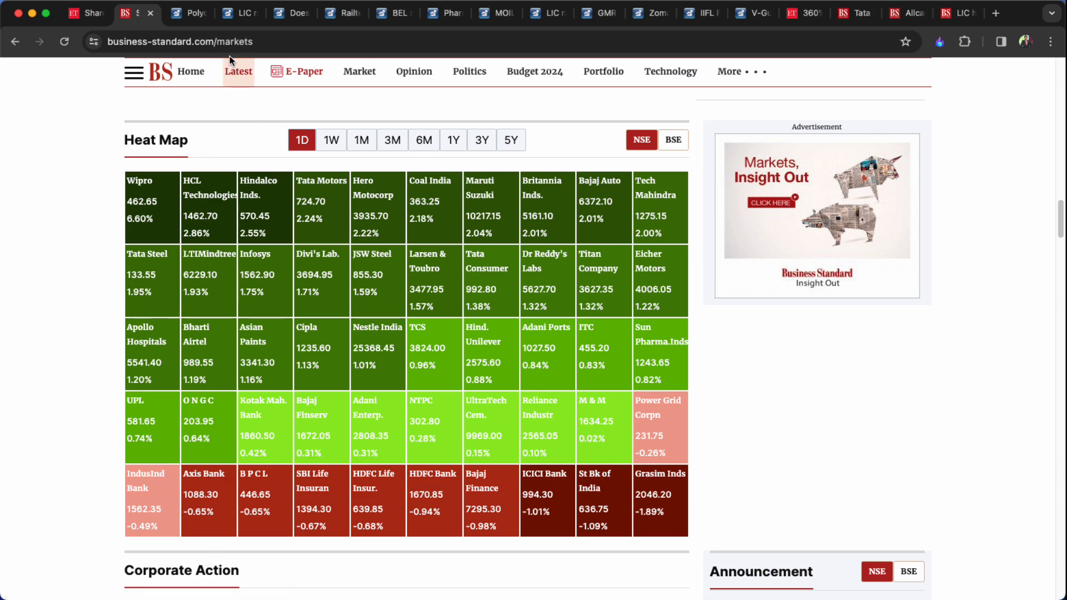
# Read Moneycontrol's Polycab India income-tax-raid article through its share-price details.
pyautogui.click(189, 14)
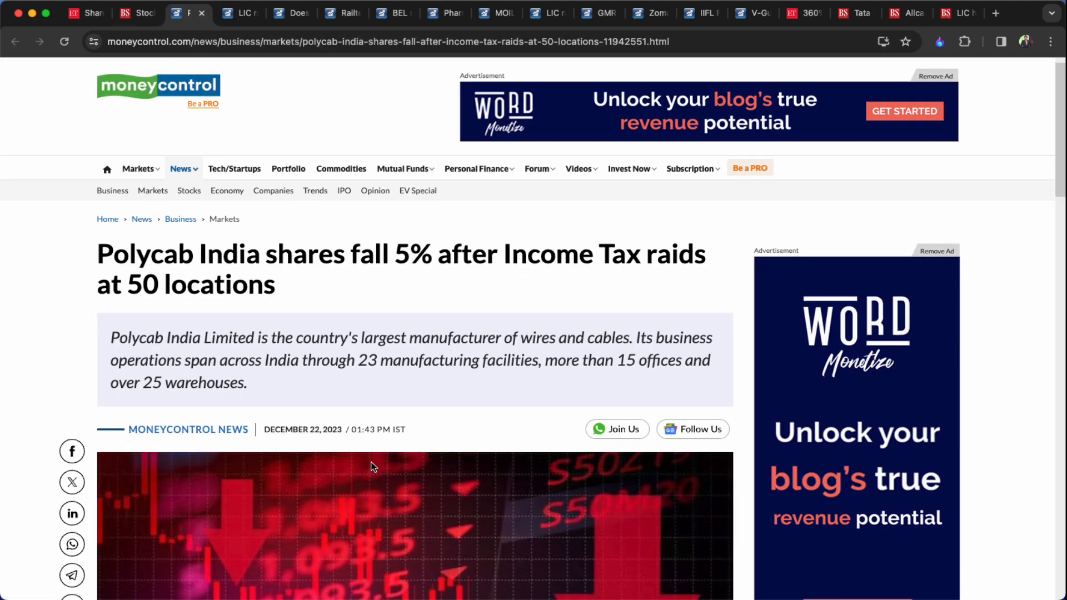
pyautogui.scroll(-3)
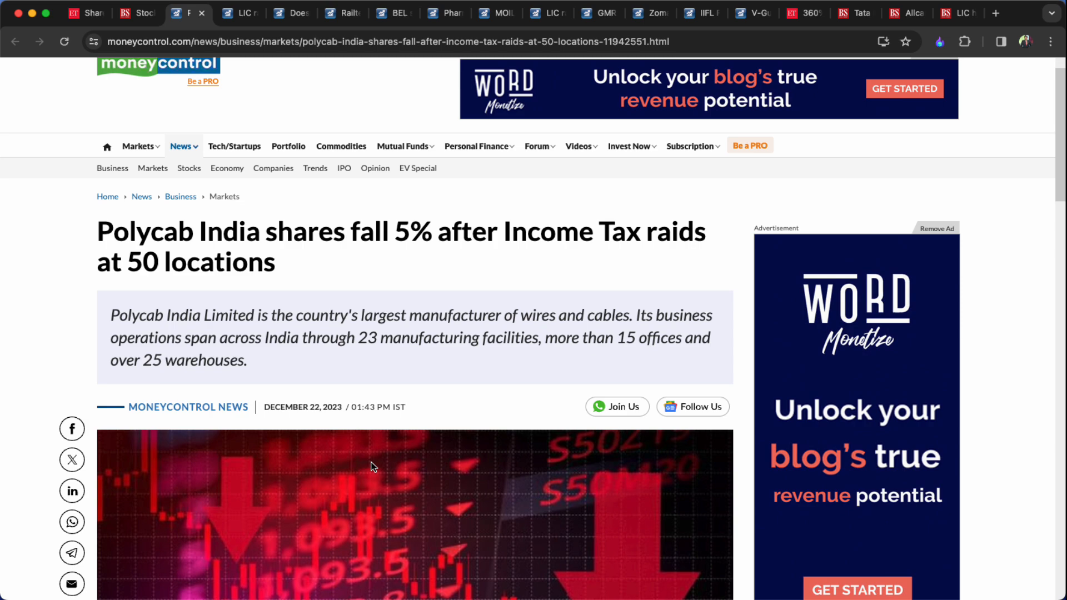
pyautogui.scroll(-3)
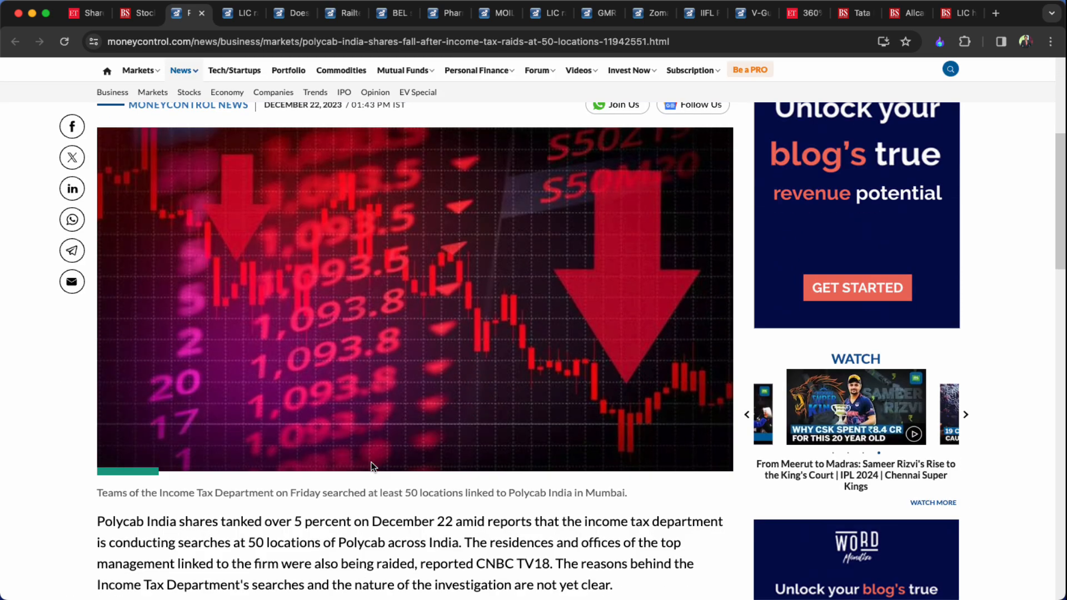
pyautogui.scroll(3)
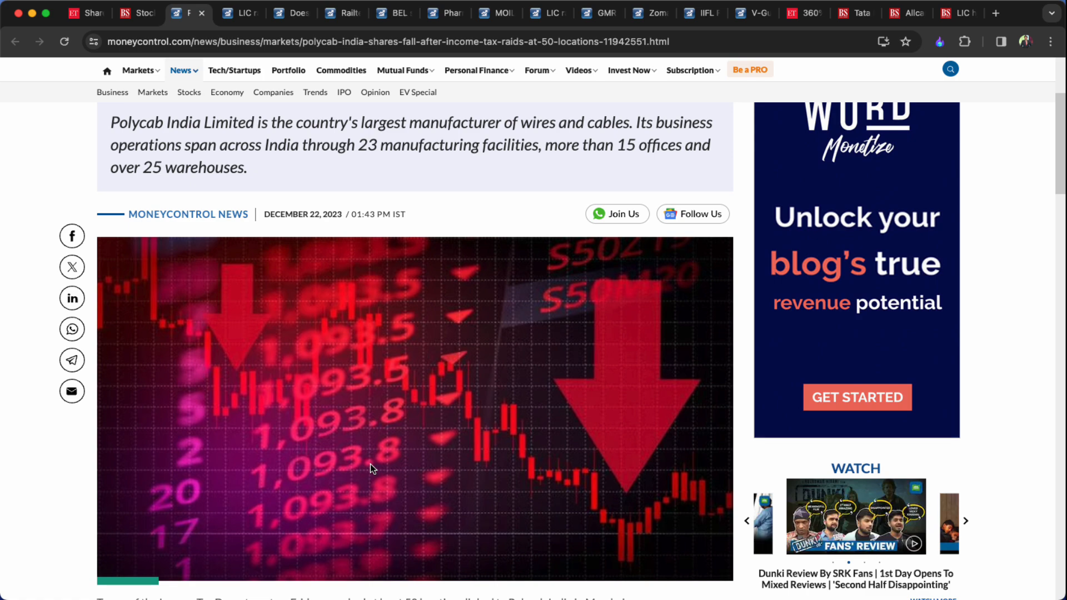
pyautogui.scroll(-3)
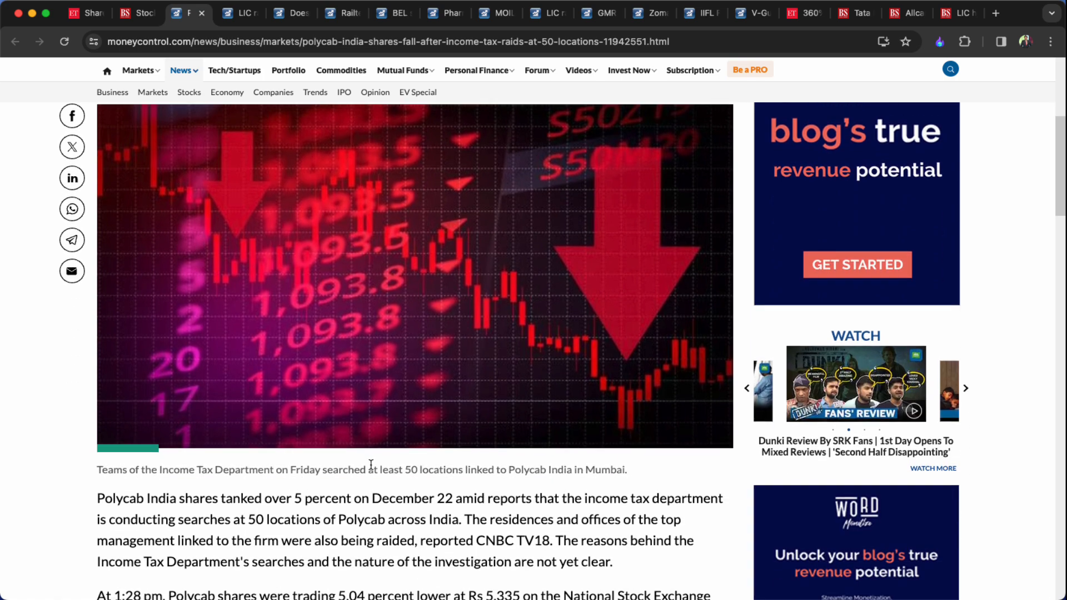
pyautogui.scroll(-3)
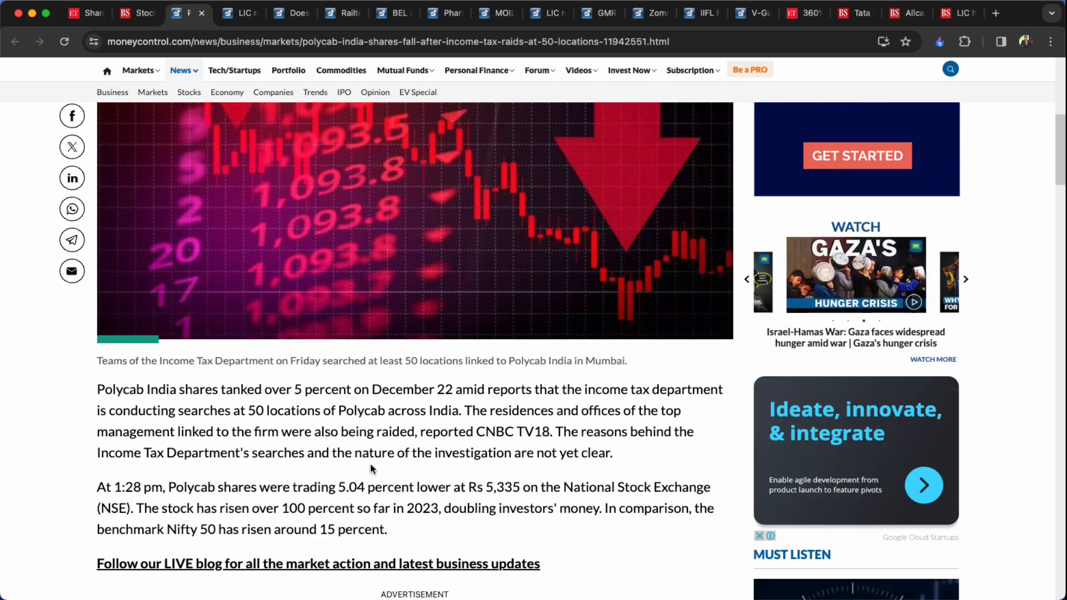
pyautogui.scroll(-3)
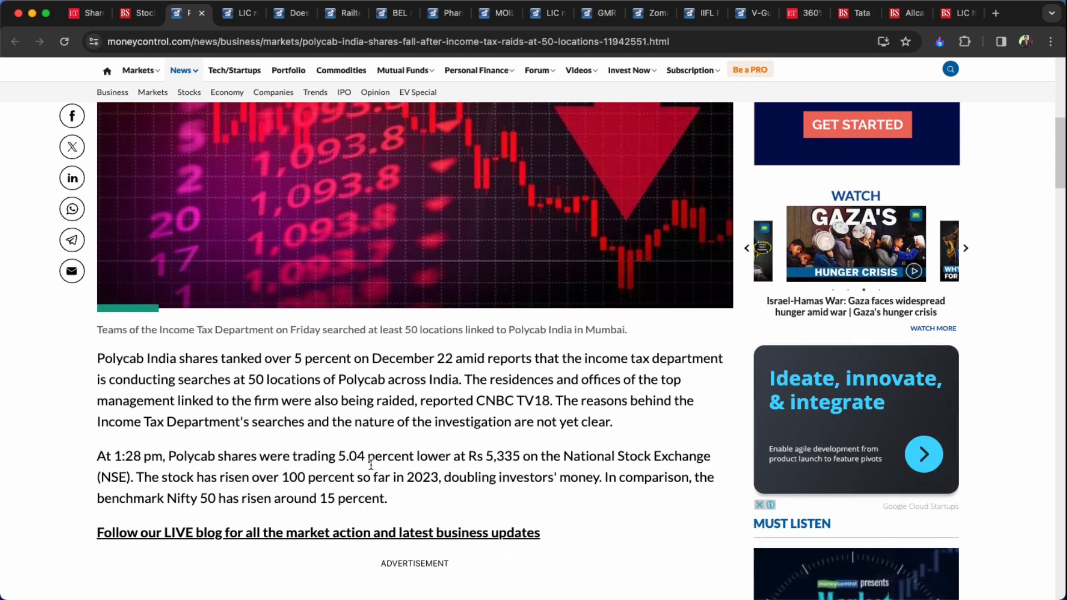
pyautogui.scroll(-3)
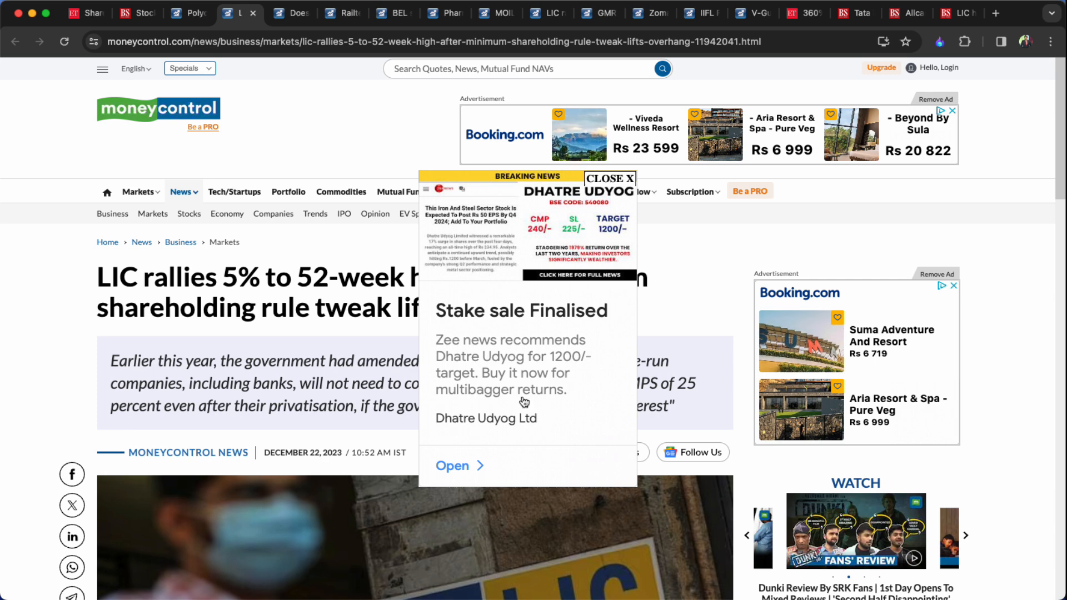
# Dismiss the breaking news advert and read the LIC article through its quote box and Rs 821 peak.
pyautogui.click(579, 191)
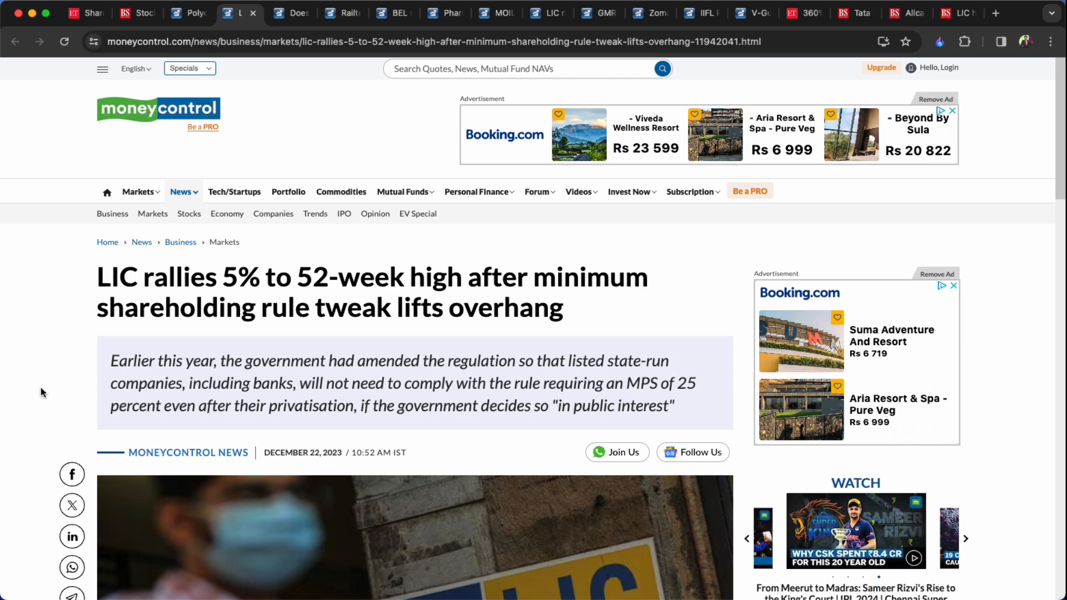
pyautogui.scroll(-3)
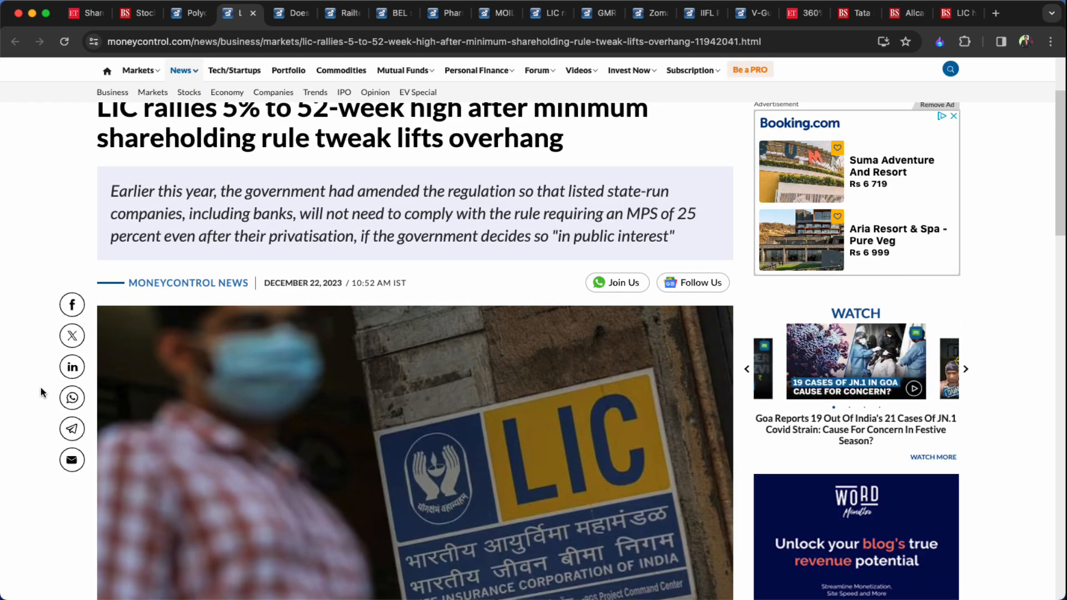
pyautogui.scroll(-3)
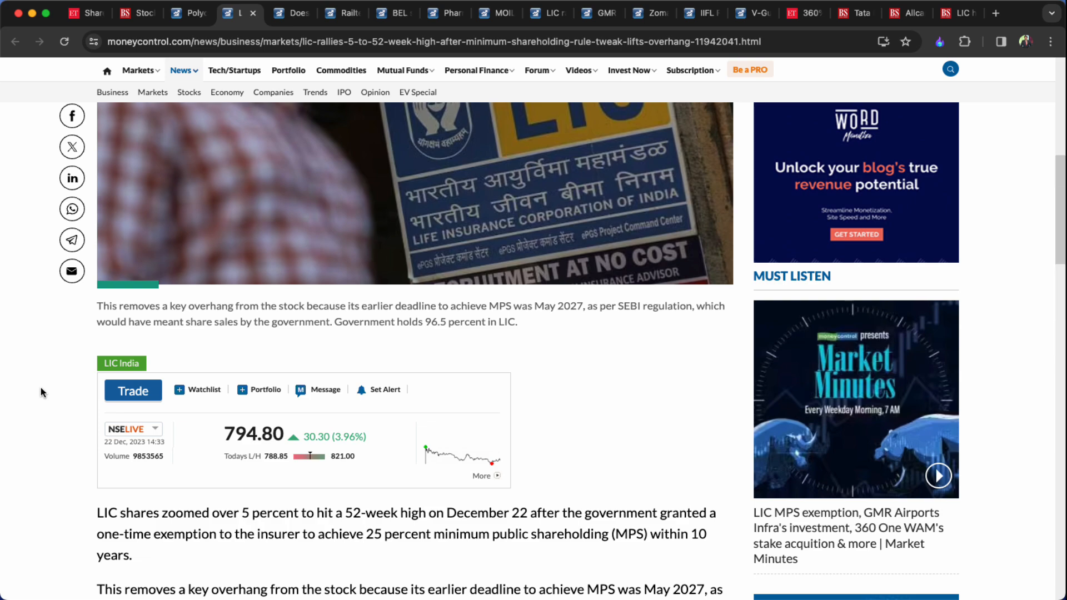
pyautogui.scroll(-3)
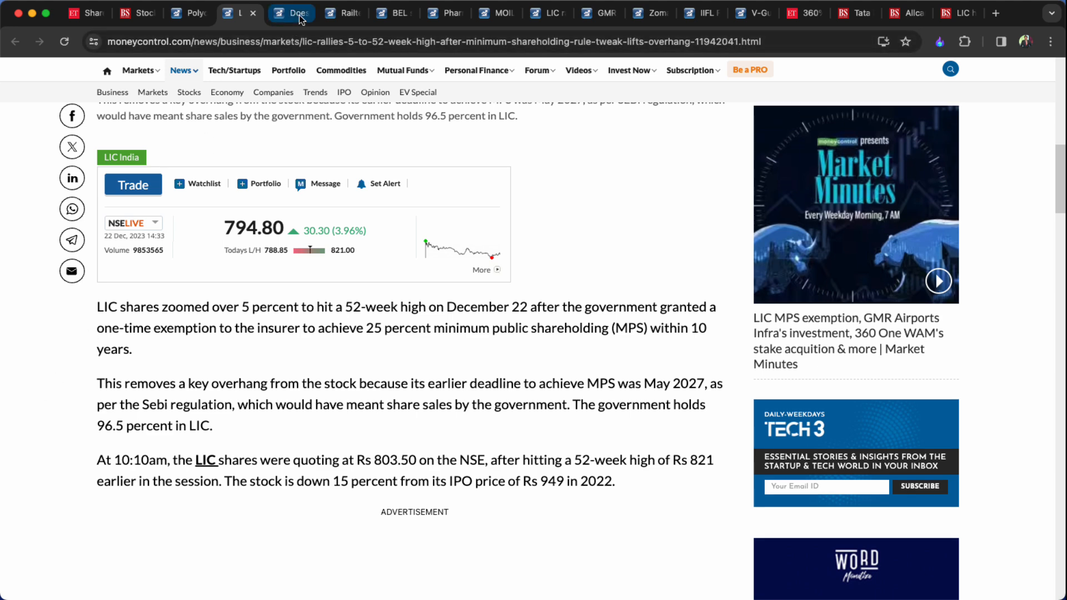
# Look over the Fedbank Financial article, then move on to the BEL Rs 2,673-crore orders article.
pyautogui.click(290, 14)
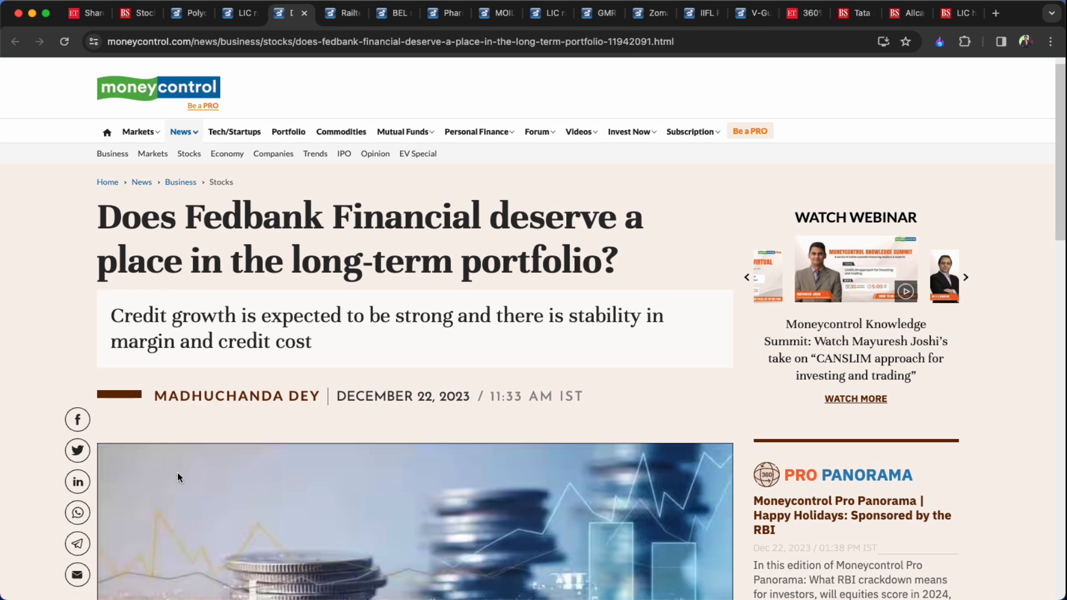
pyautogui.scroll(-3)
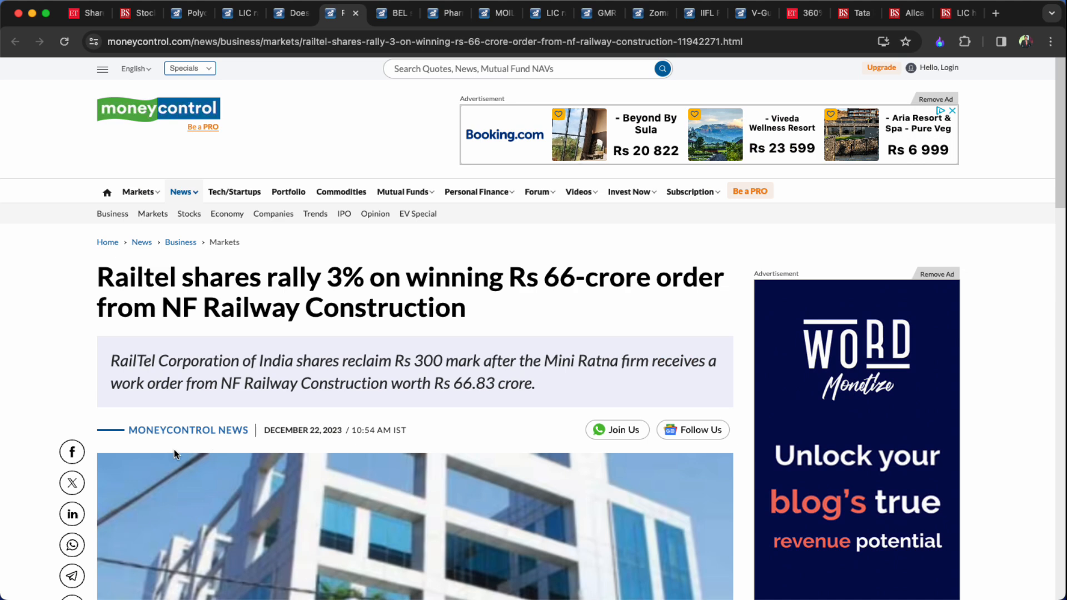
pyautogui.moveTo(97, 458)
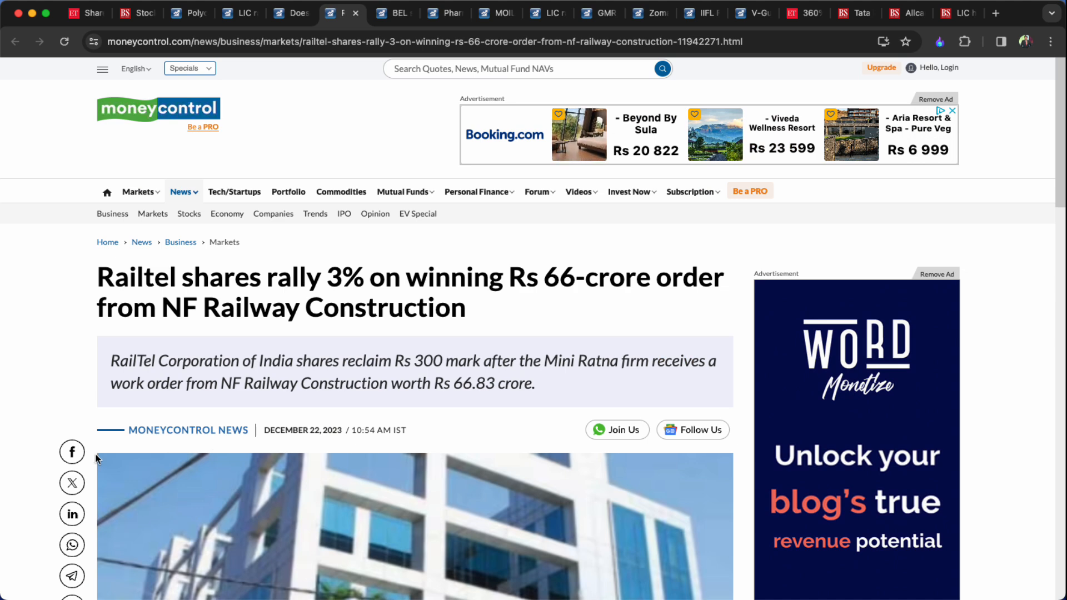
pyautogui.moveTo(393, 13)
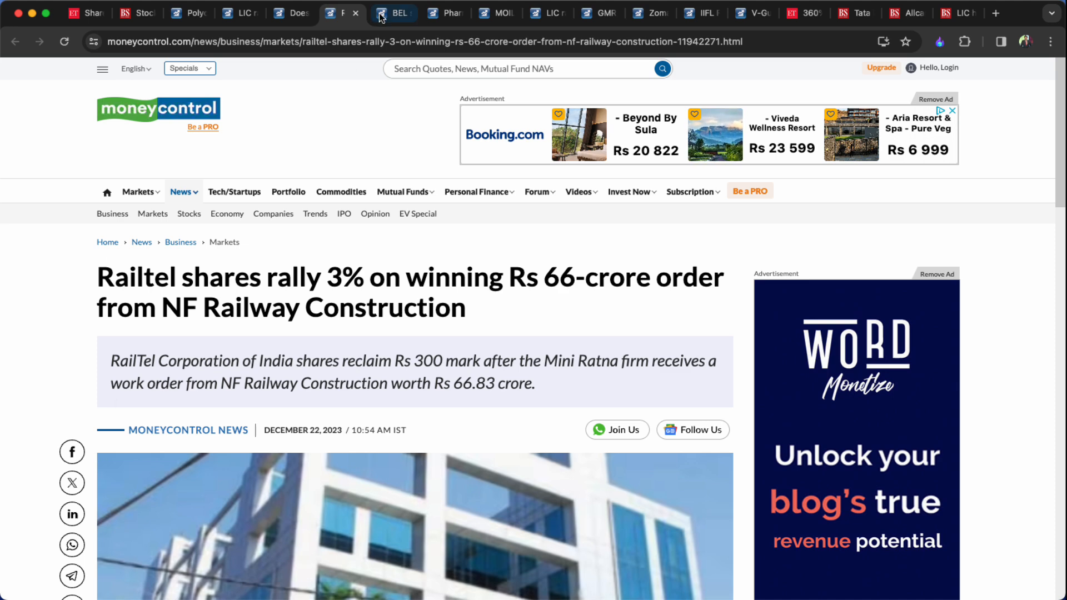
pyautogui.click(394, 12)
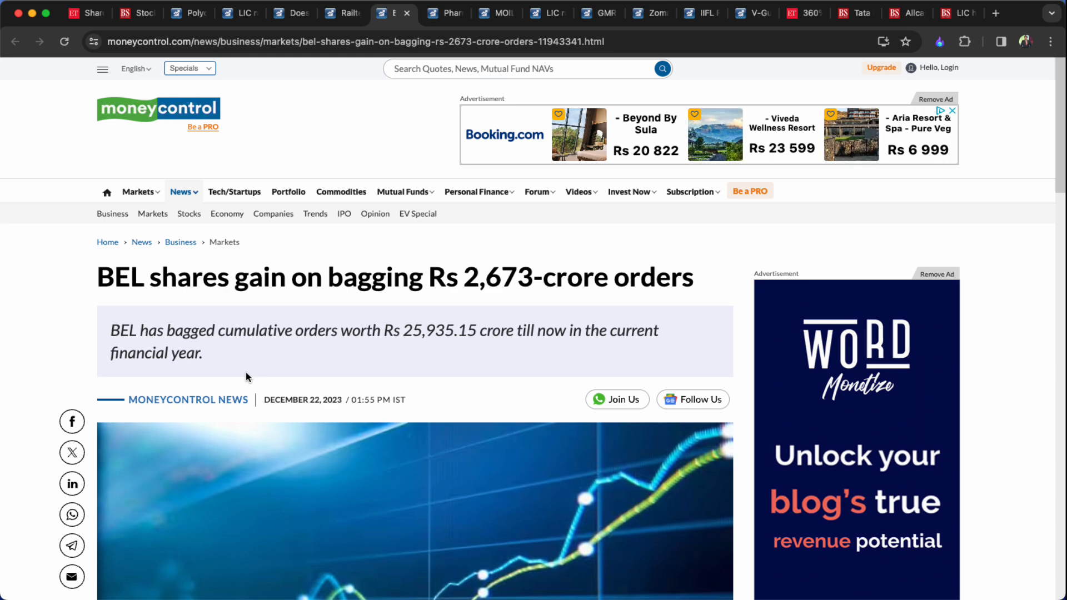
pyautogui.moveTo(446, 13)
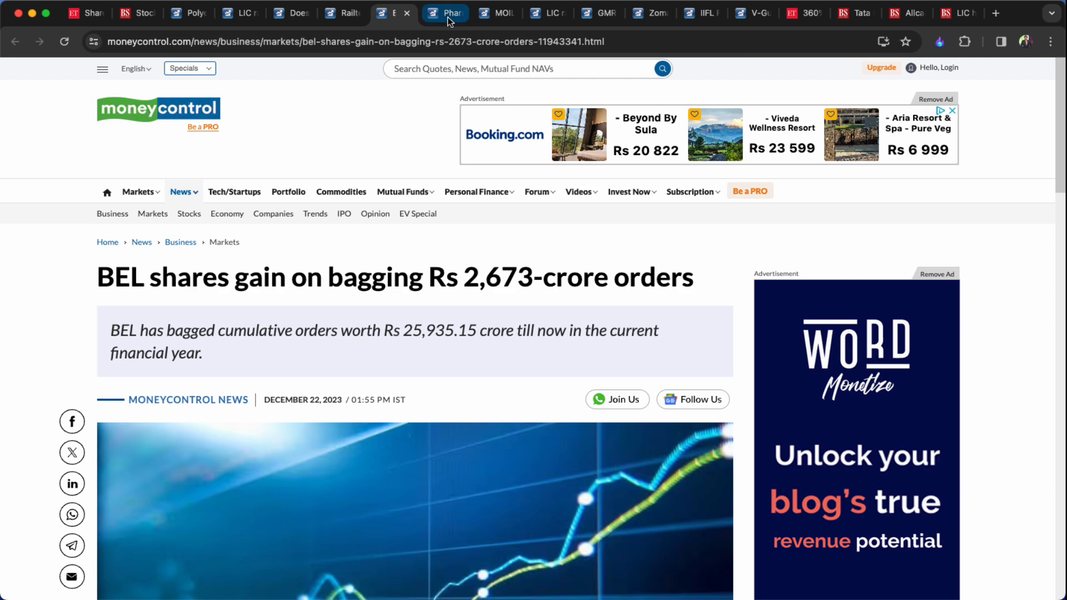
# Decline the credit score offer and start reading the pharma stocks Covid rally article.
pyautogui.click(444, 13)
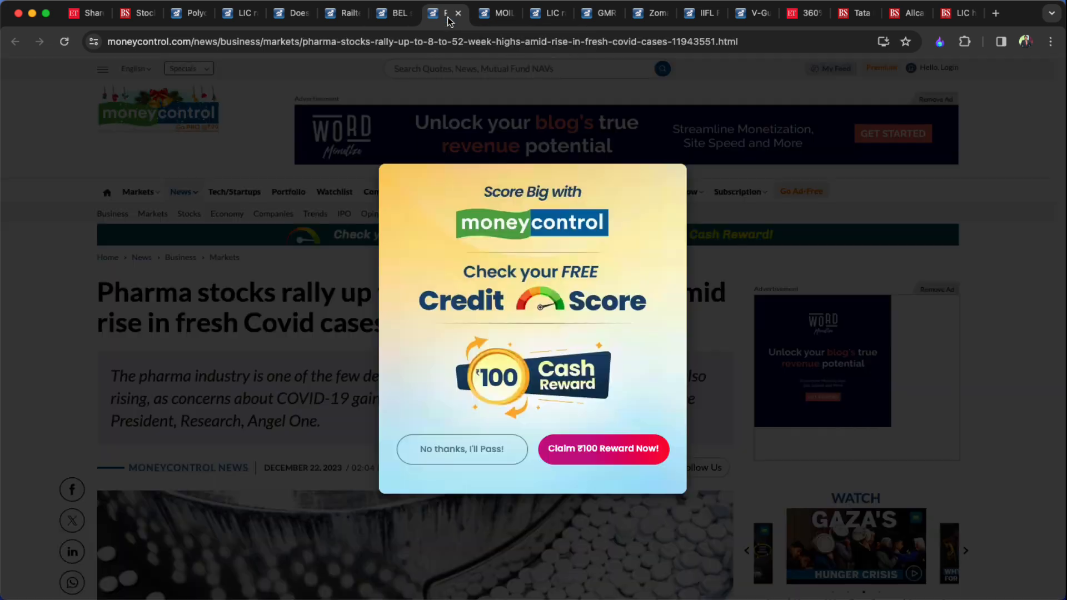
pyautogui.click(463, 448)
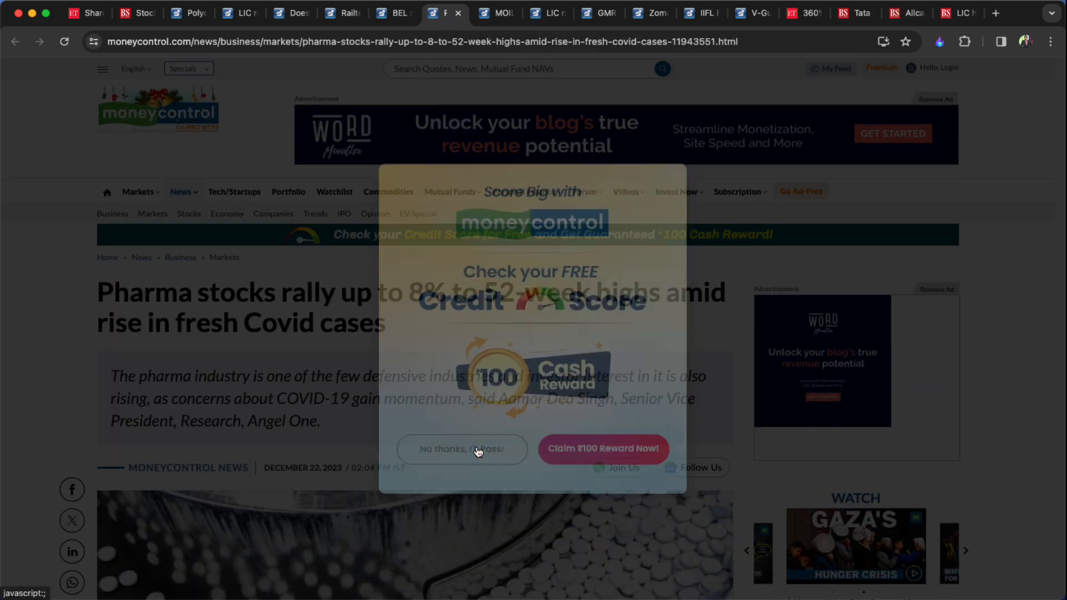
pyautogui.click(463, 448)
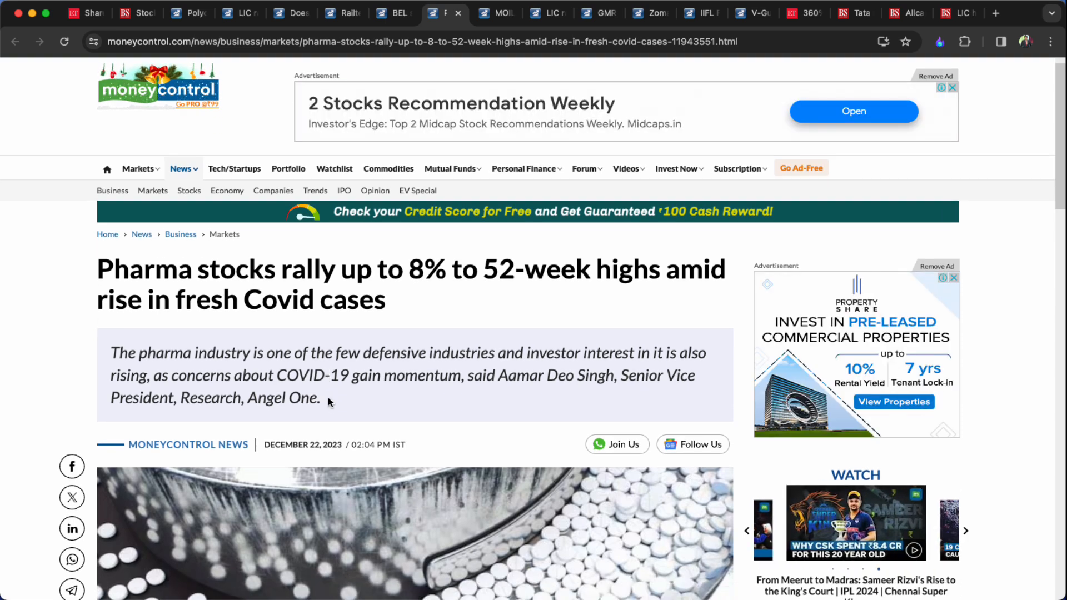
pyautogui.scroll(-3)
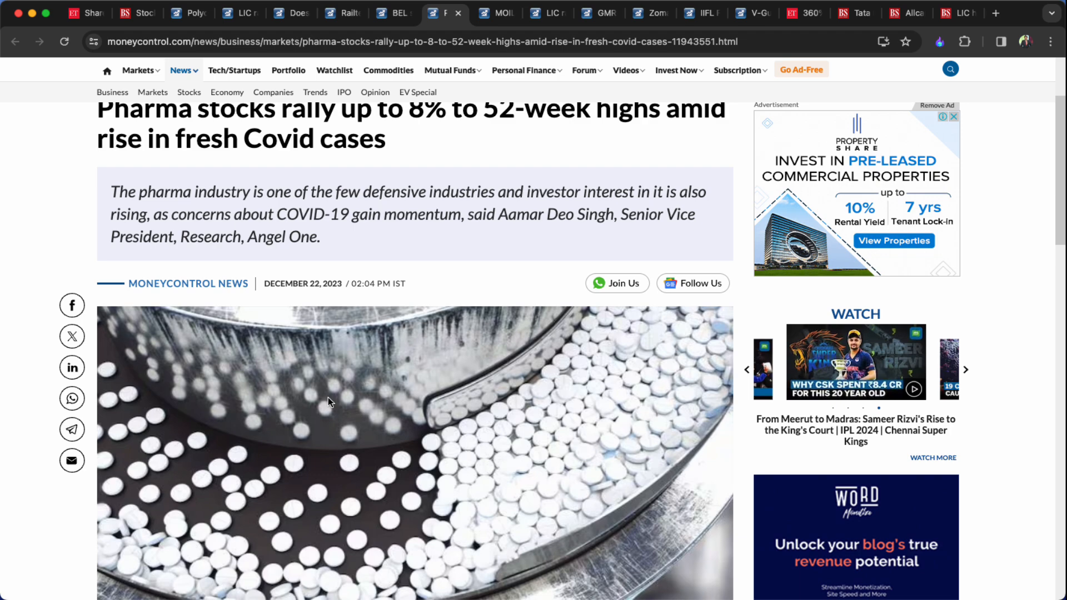
pyautogui.scroll(-3)
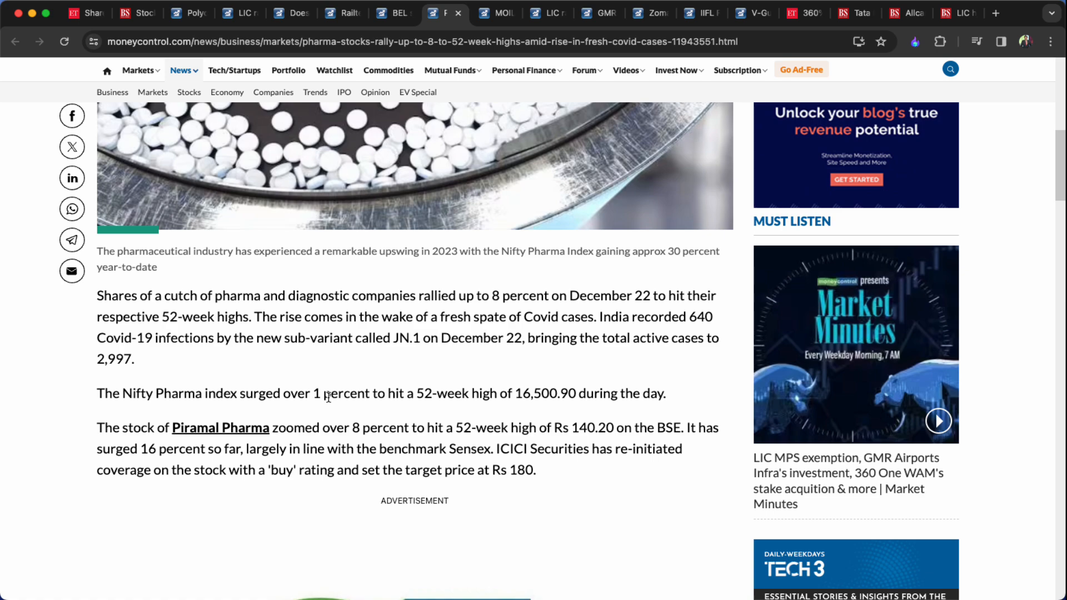
pyautogui.scroll(-3)
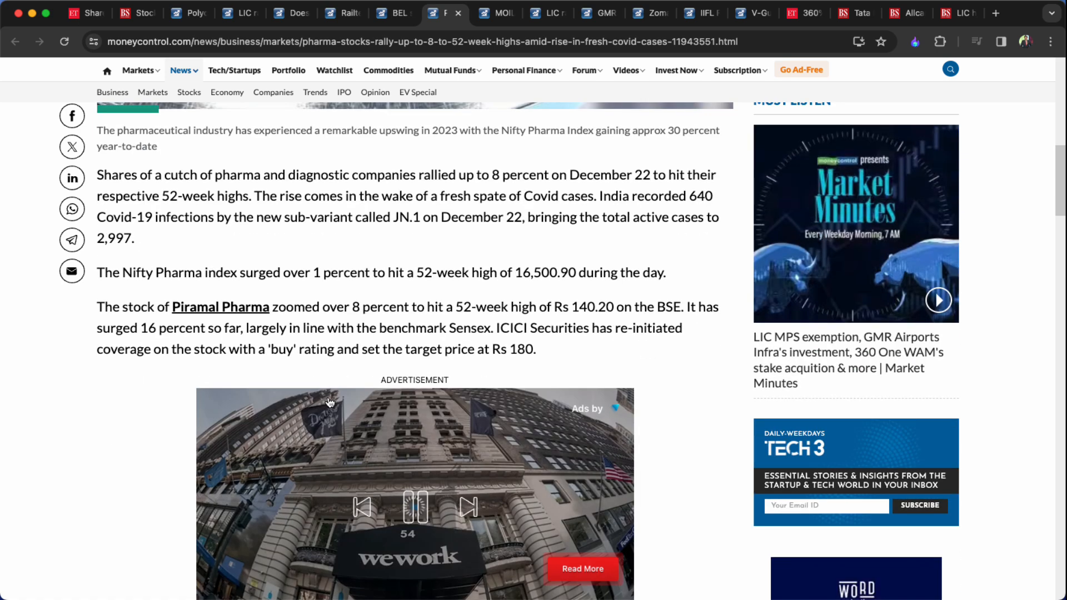
pyautogui.scroll(-3)
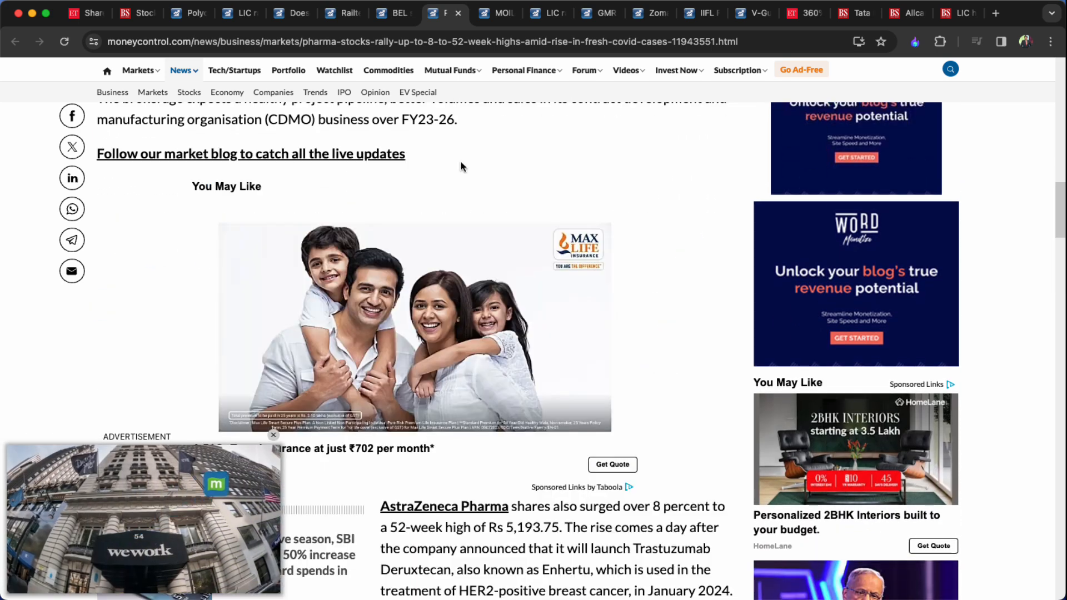
# Read on through the AstraZeneca, JB Chemicals and Gland Pharma 52-week highs.
pyautogui.scroll(-3)
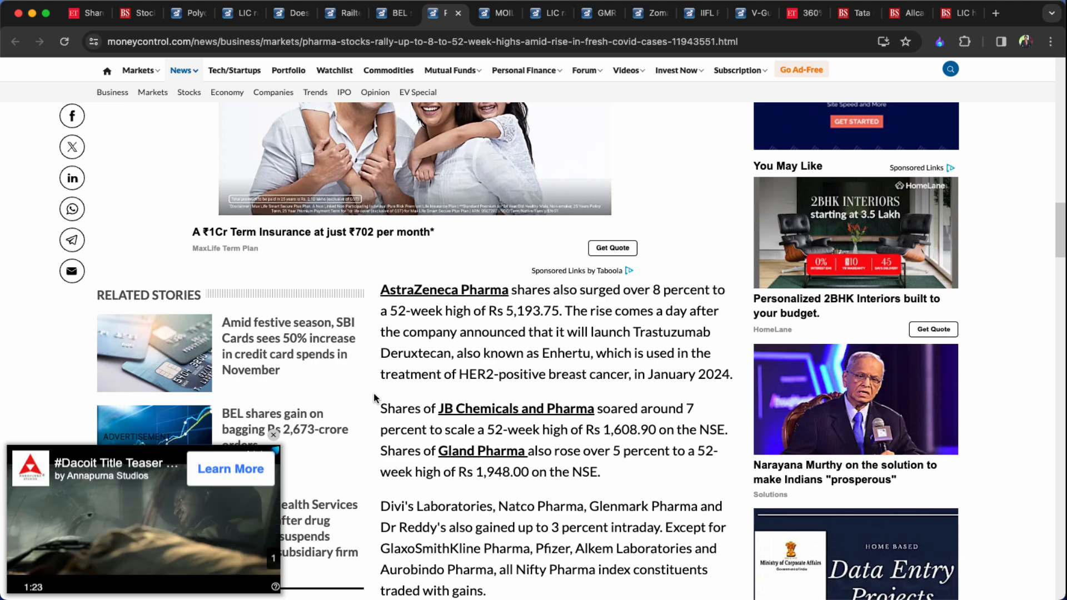
pyautogui.scroll(-3)
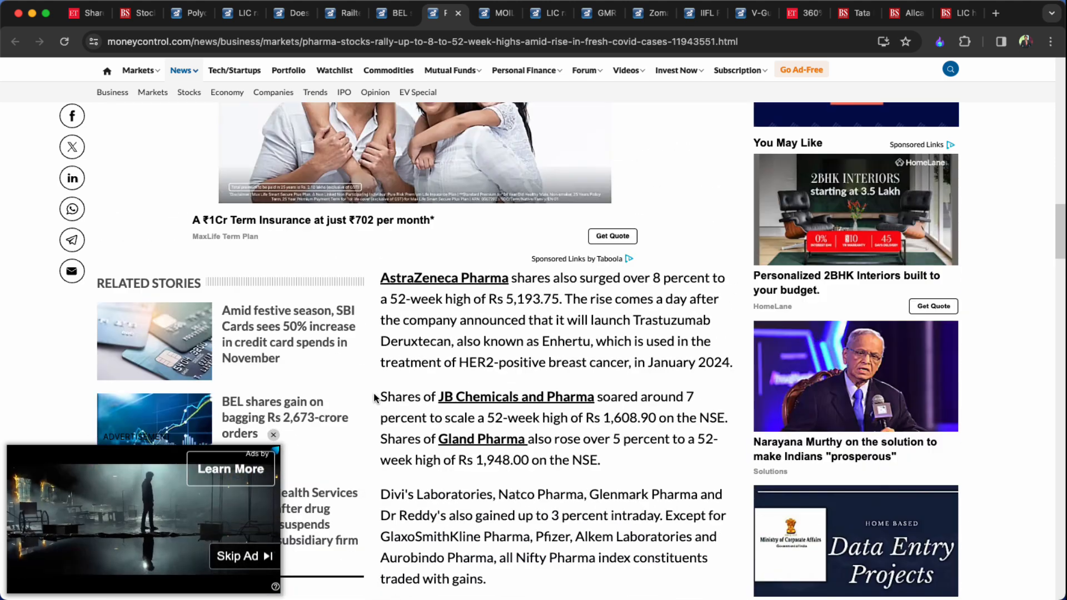
pyautogui.scroll(-3)
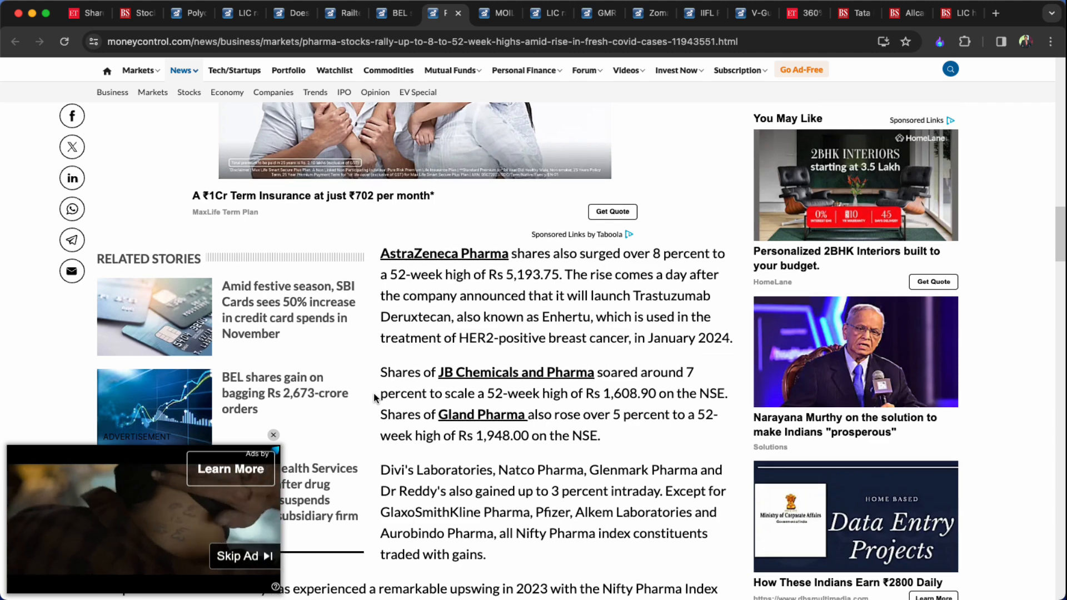
pyautogui.scroll(-3)
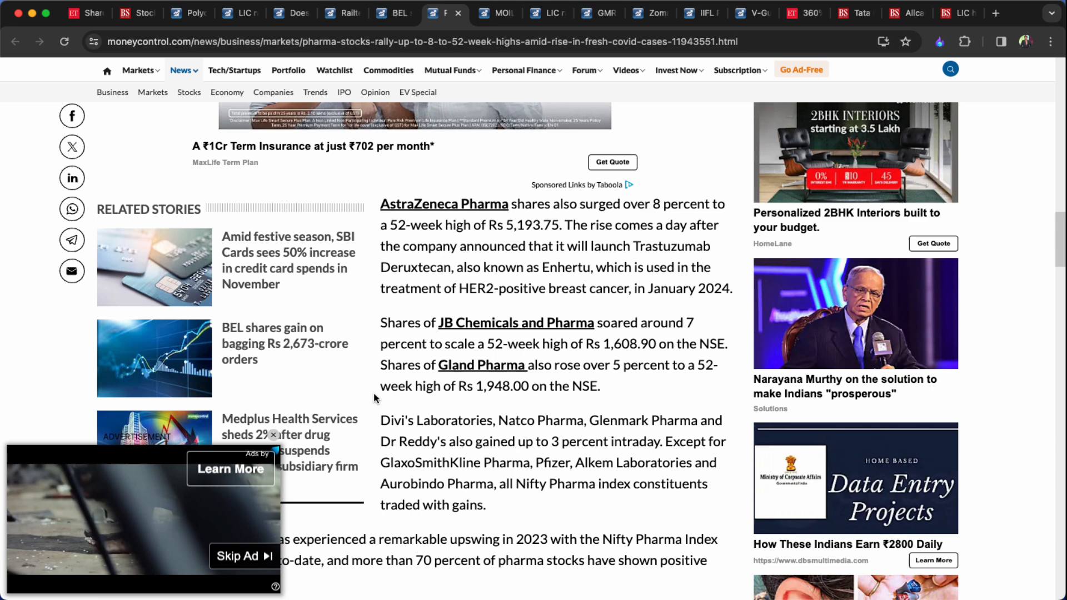
pyautogui.scroll(-3)
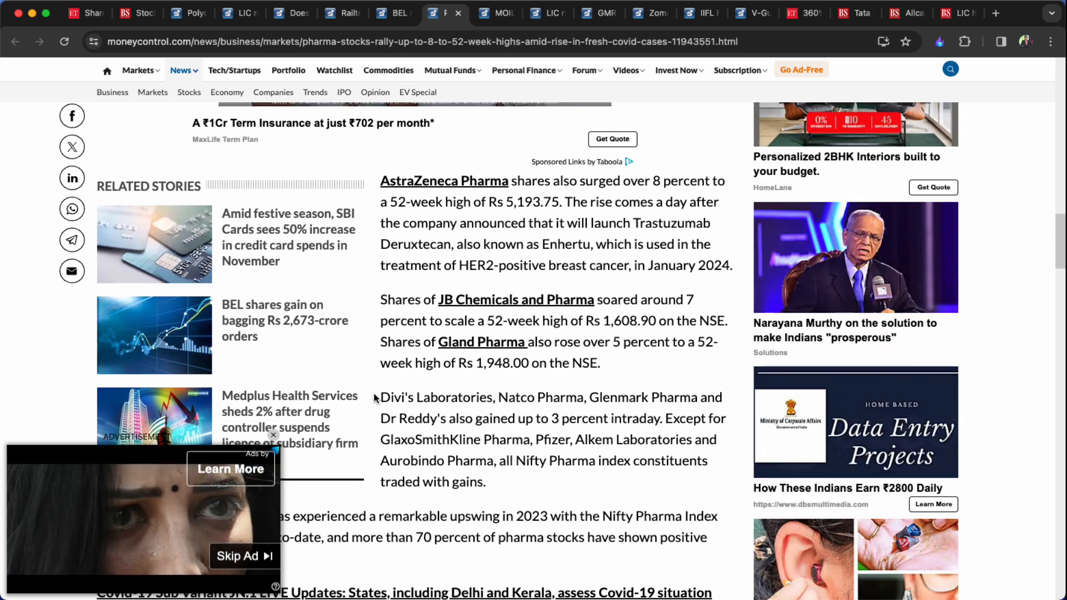
pyautogui.scroll(-3)
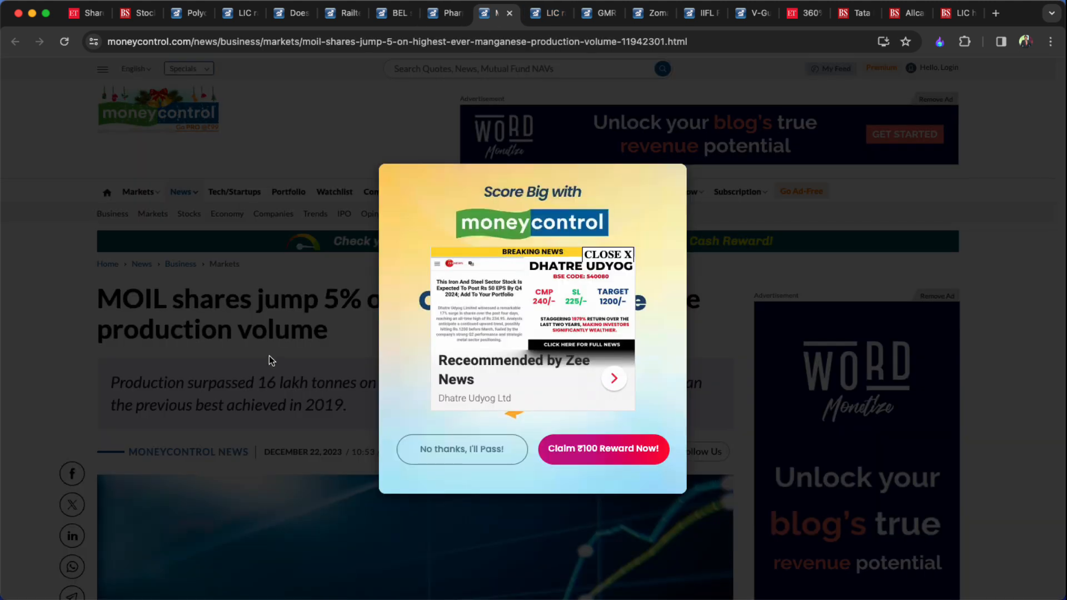
# Decline the credit score offer, read MOIL's 4.6 percent jump to Rs 312.5, then move to the GMR Airport Infra article.
pyautogui.click(462, 448)
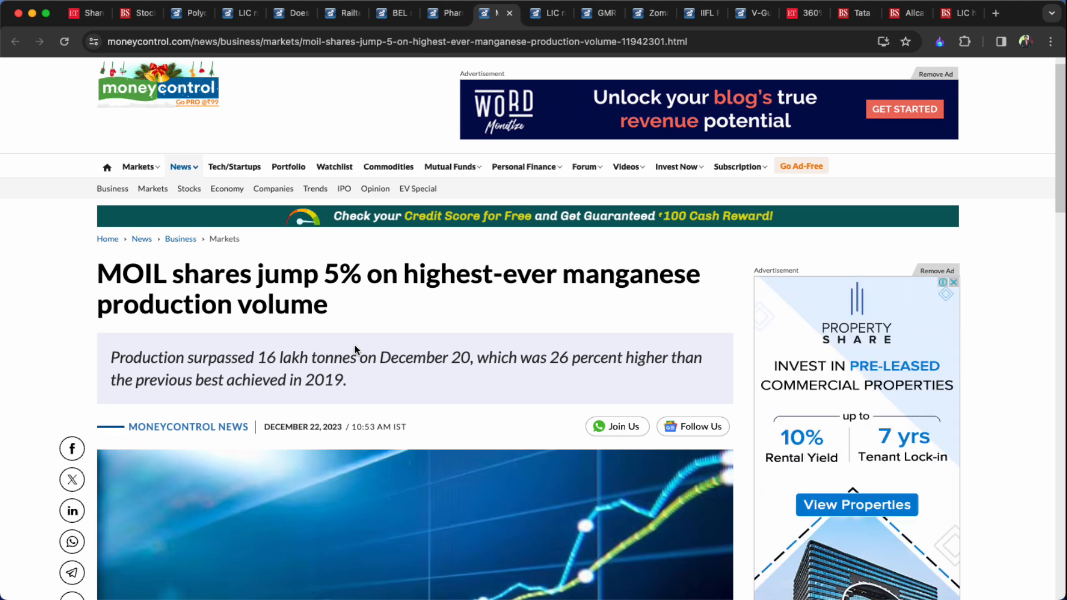
pyautogui.scroll(-3)
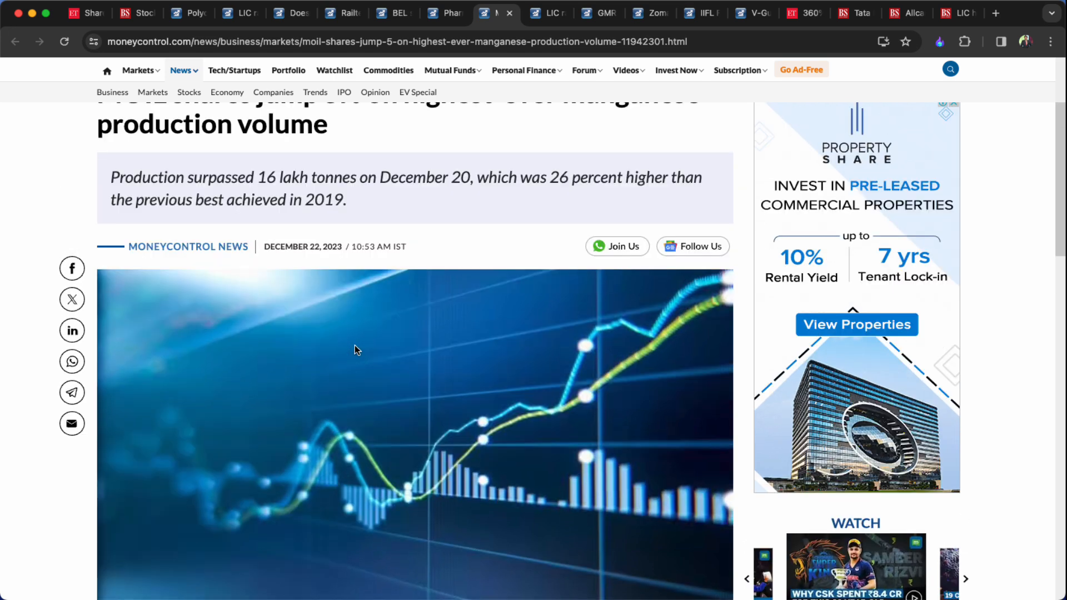
pyautogui.scroll(3)
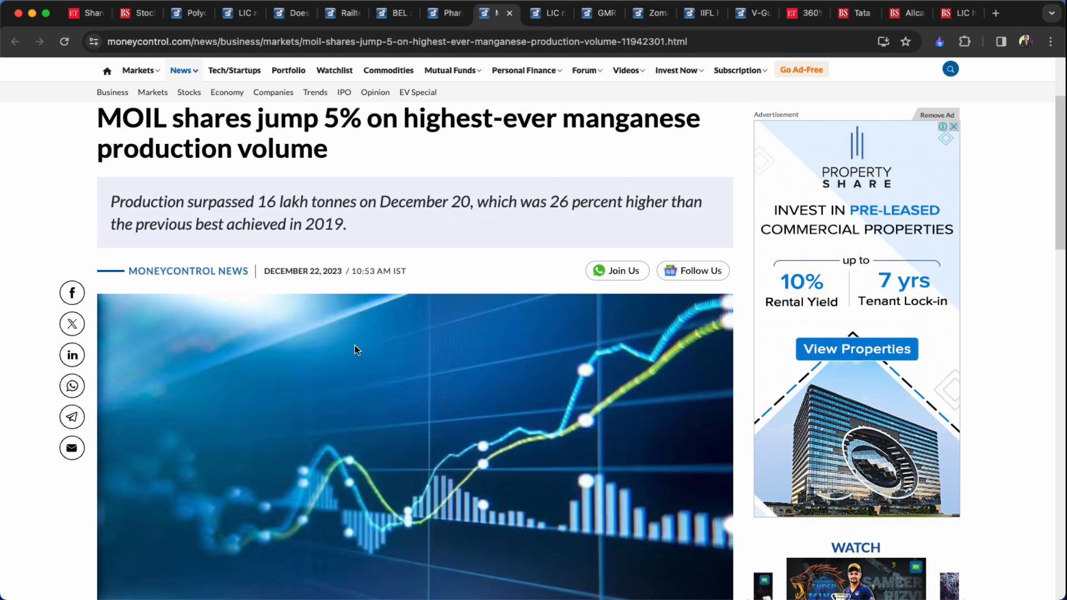
pyautogui.scroll(-3)
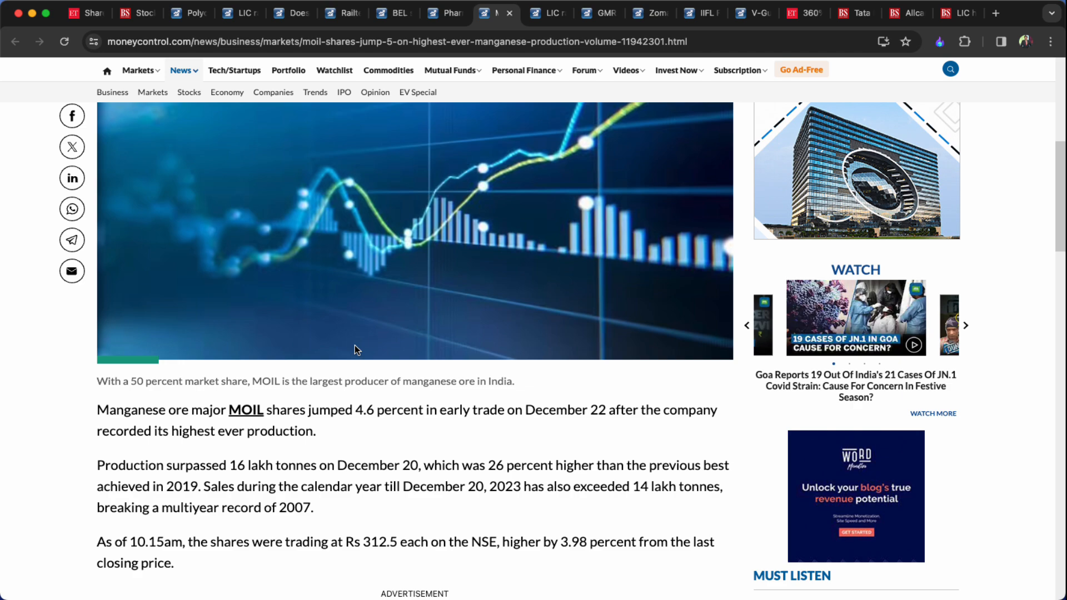
pyautogui.click(545, 14)
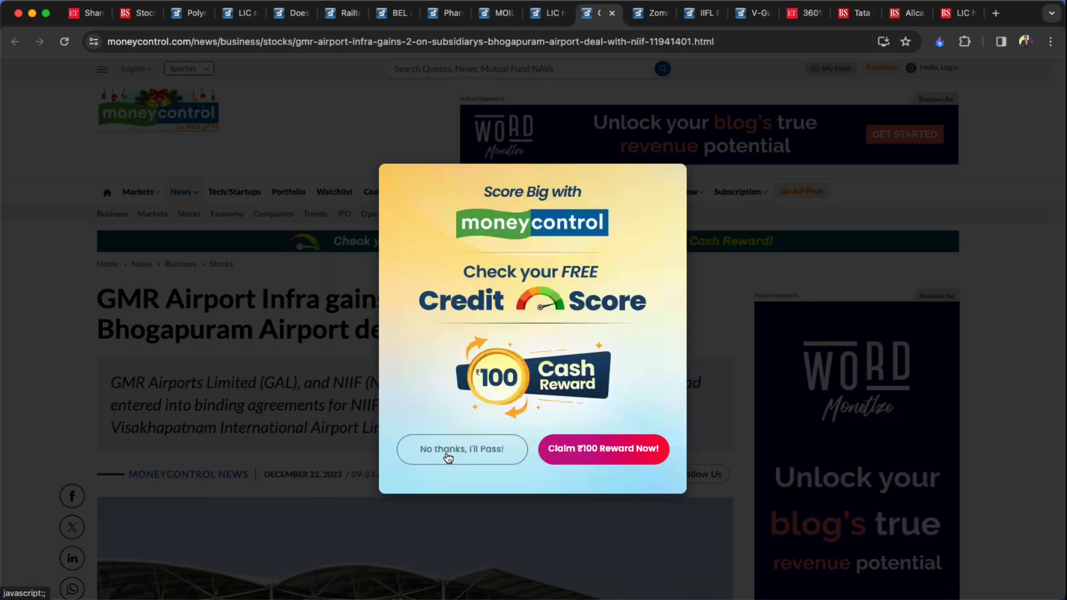
# Decline the credit score offer on the GMR story and move to the Zomato-Shiprocket denial article.
pyautogui.click(462, 448)
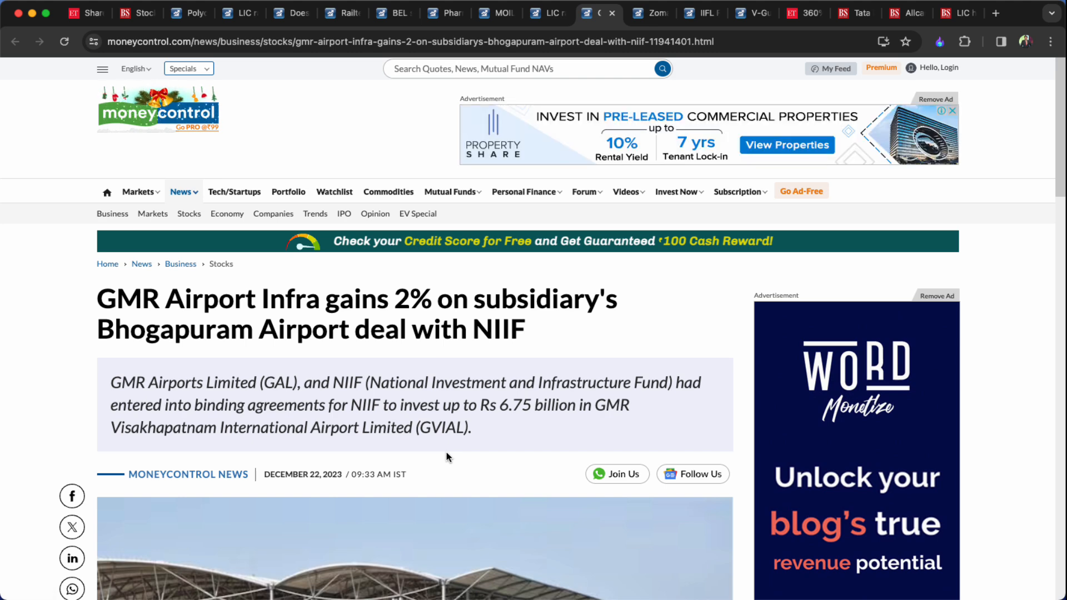
pyautogui.moveTo(543, 310)
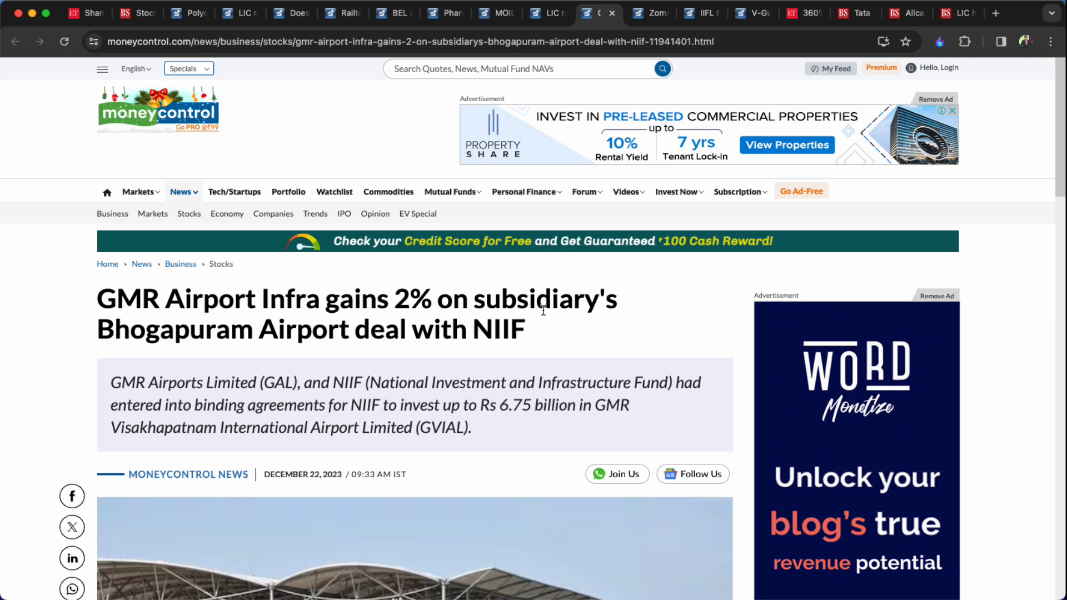
pyautogui.moveTo(672, 15)
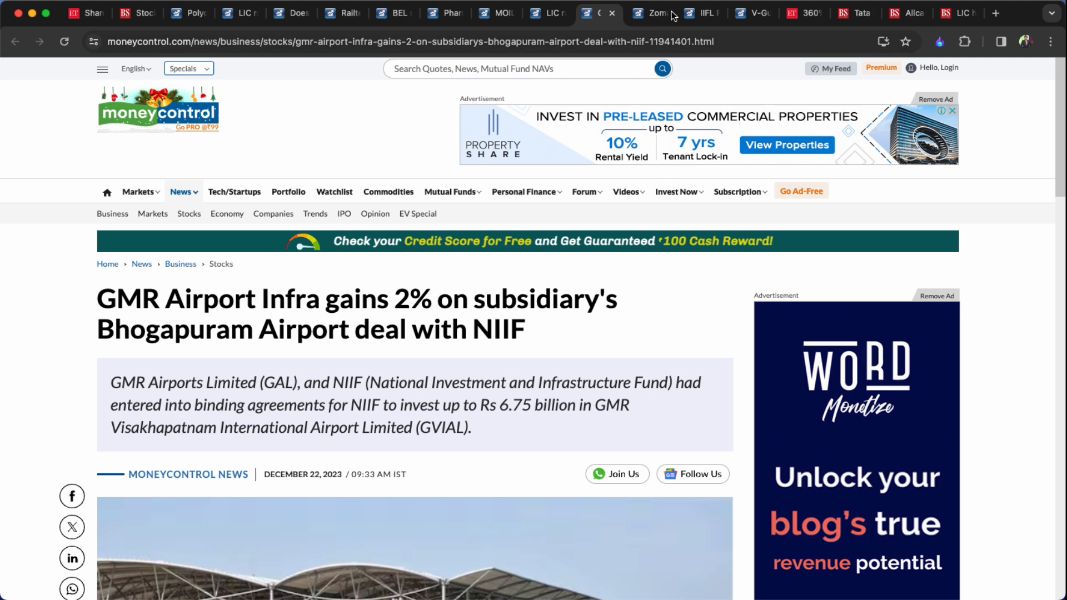
pyautogui.click(645, 13)
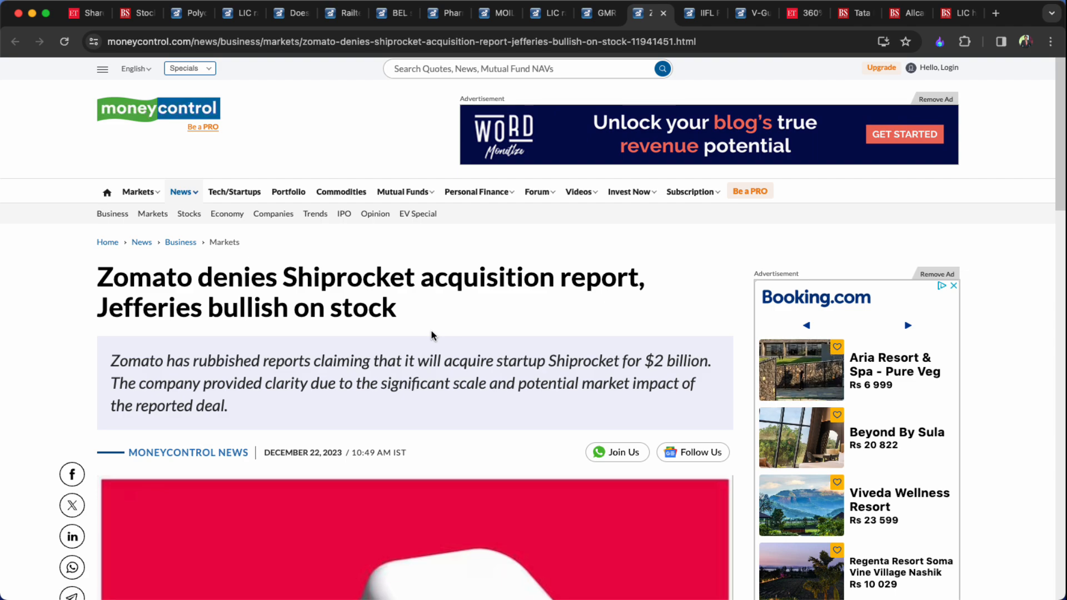
# Read the Zomato denial through Goyal's statement, then move to the IIFL Finance block-deal article.
pyautogui.scroll(-3)
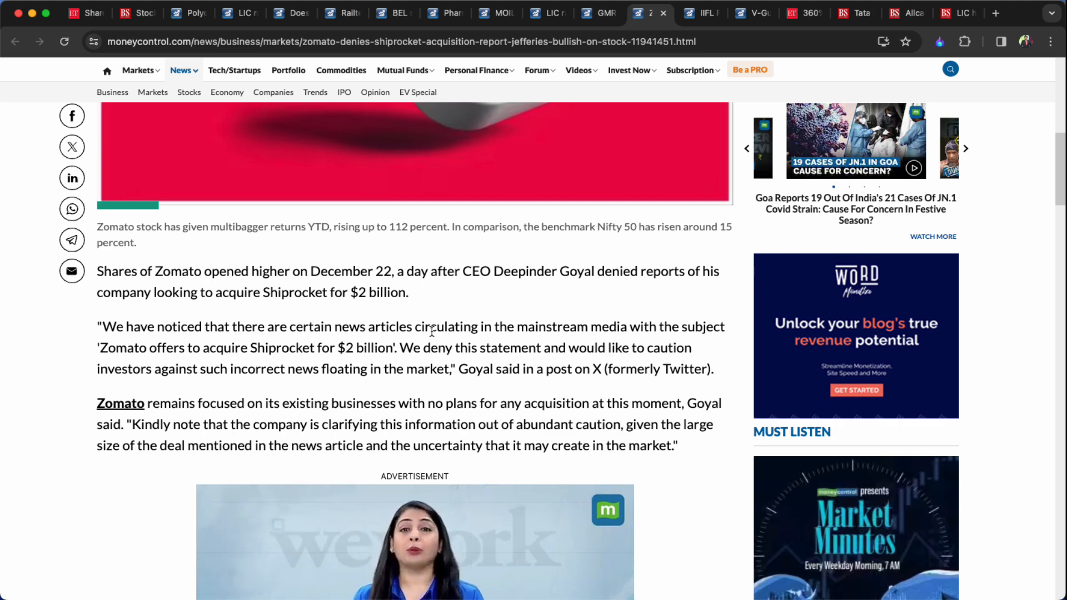
pyautogui.click(701, 12)
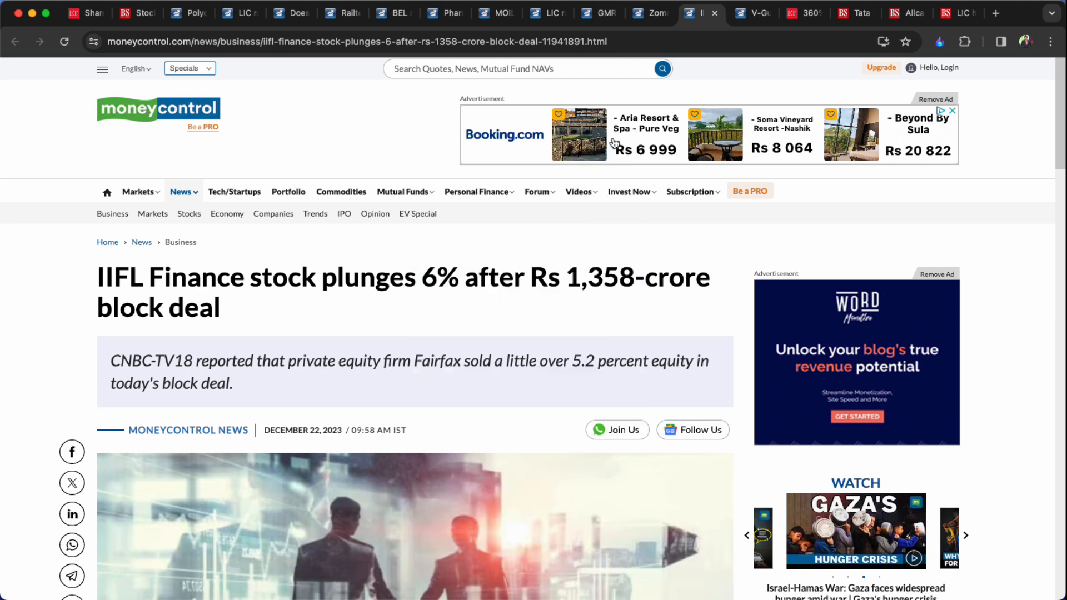
pyautogui.moveTo(400, 310)
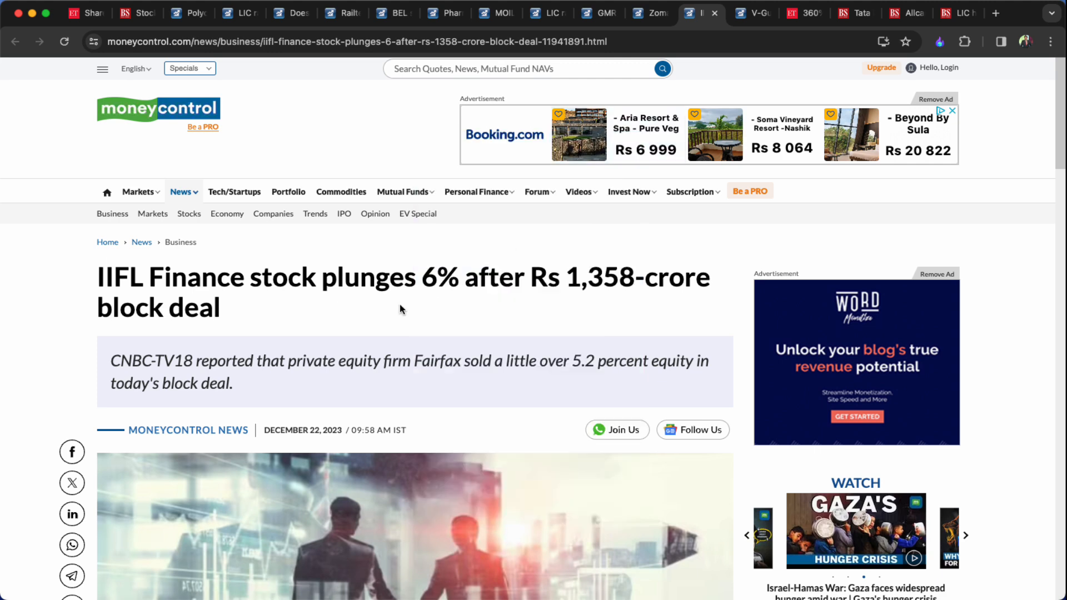
# Read IIFL Finance's Rs 572.90 quote and 7 percent slump, then move to the V-Guard block-deal article.
pyautogui.scroll(-3)
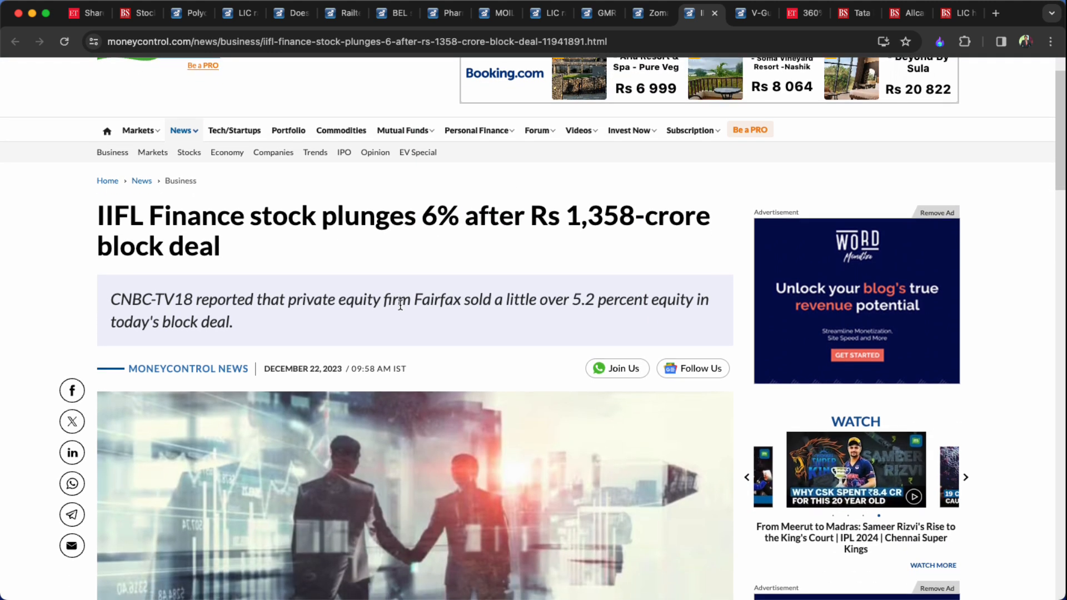
pyautogui.scroll(-3)
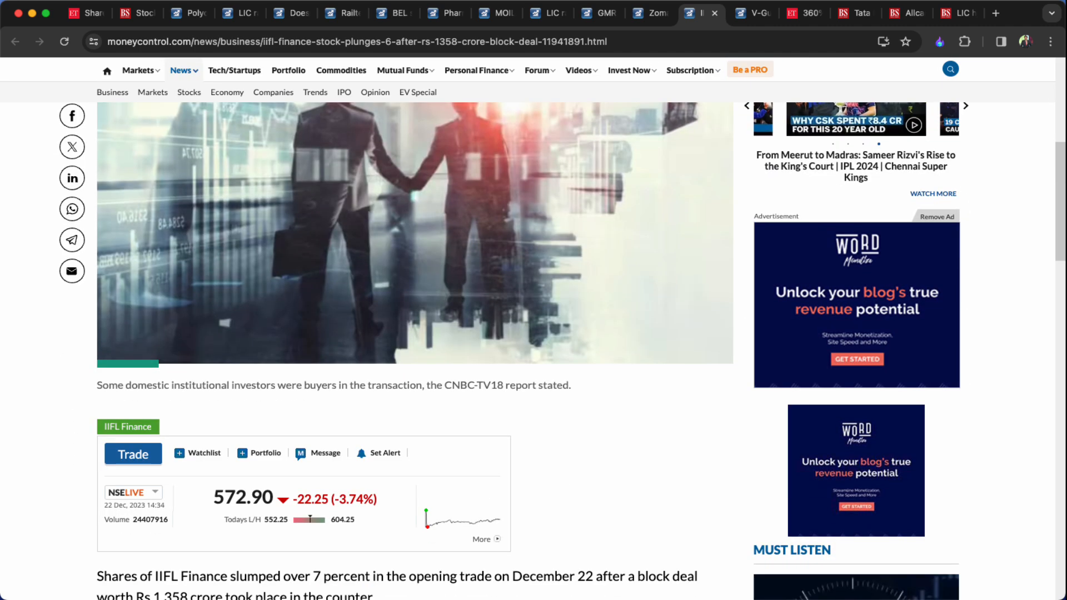
pyautogui.click(744, 12)
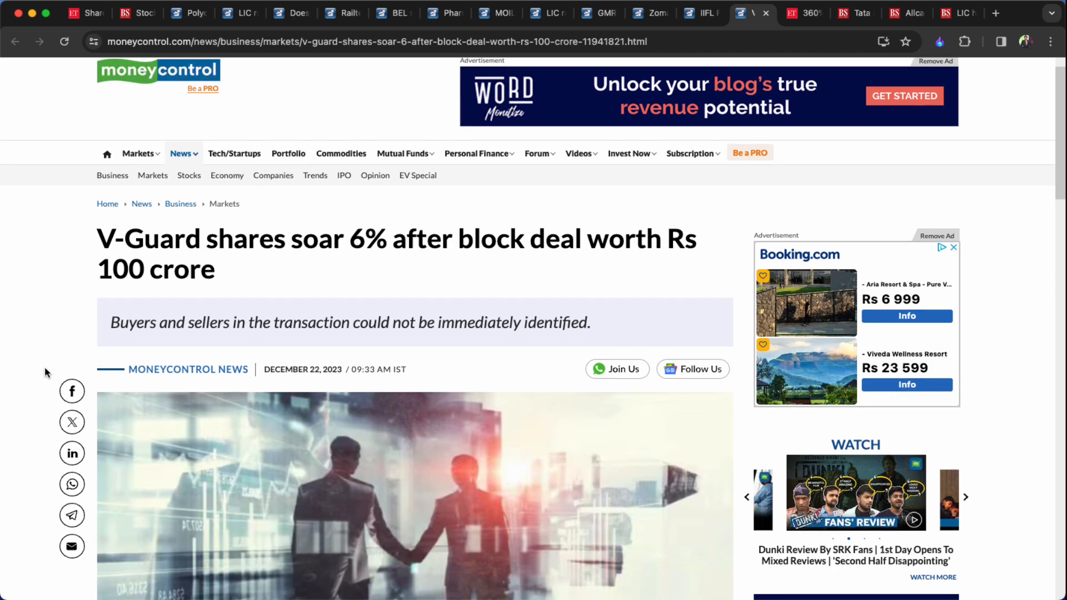
# Read the V-Guard block-deal story to its Rs 286 floor price, then switch to the Tendulkar IPO article.
pyautogui.scroll(-3)
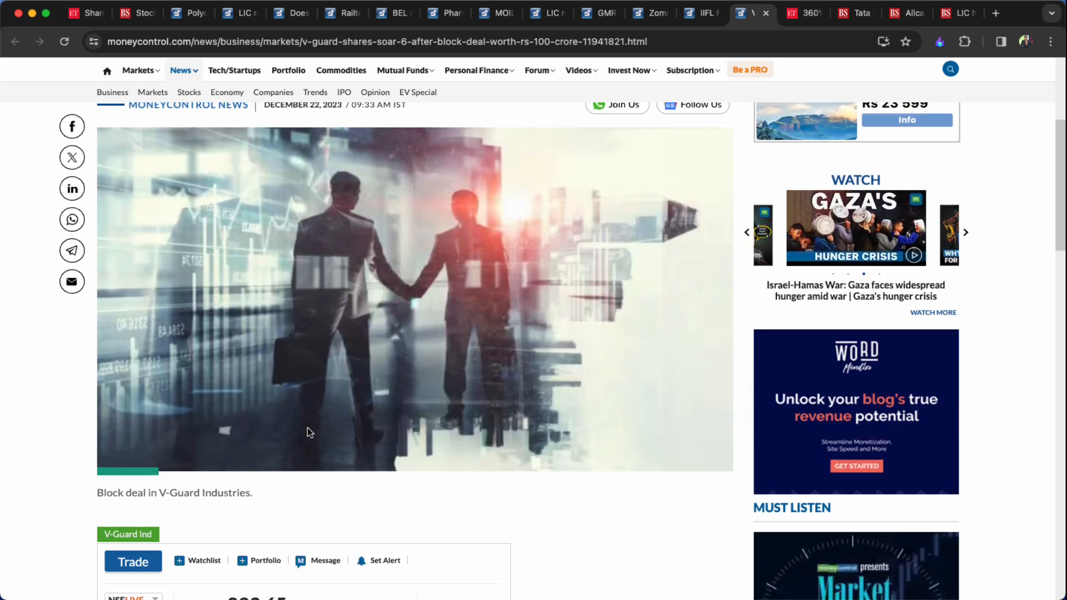
pyautogui.scroll(-3)
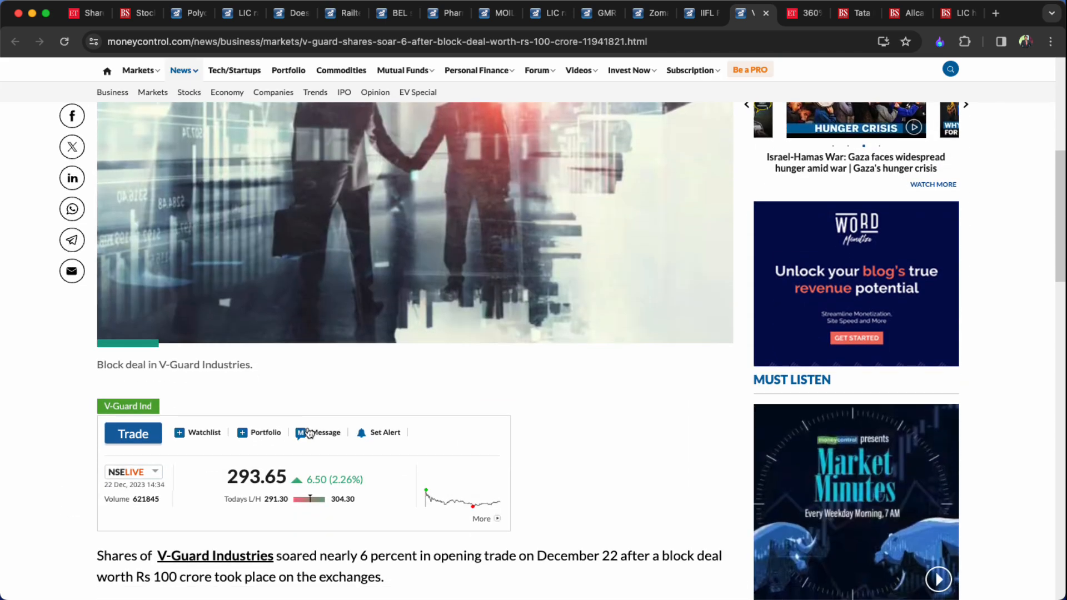
pyautogui.scroll(-3)
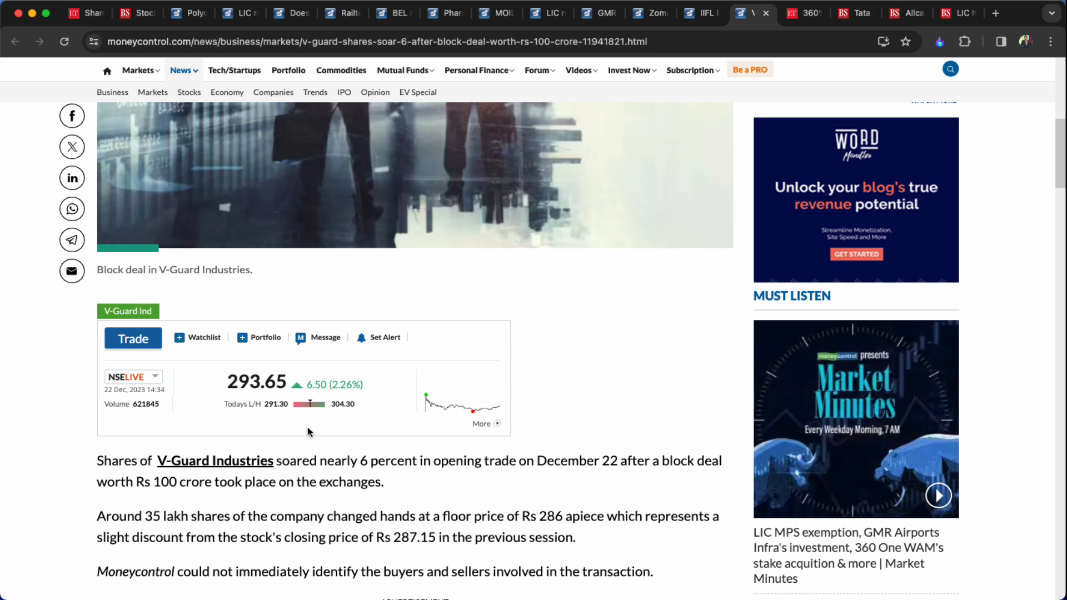
pyautogui.click(802, 14)
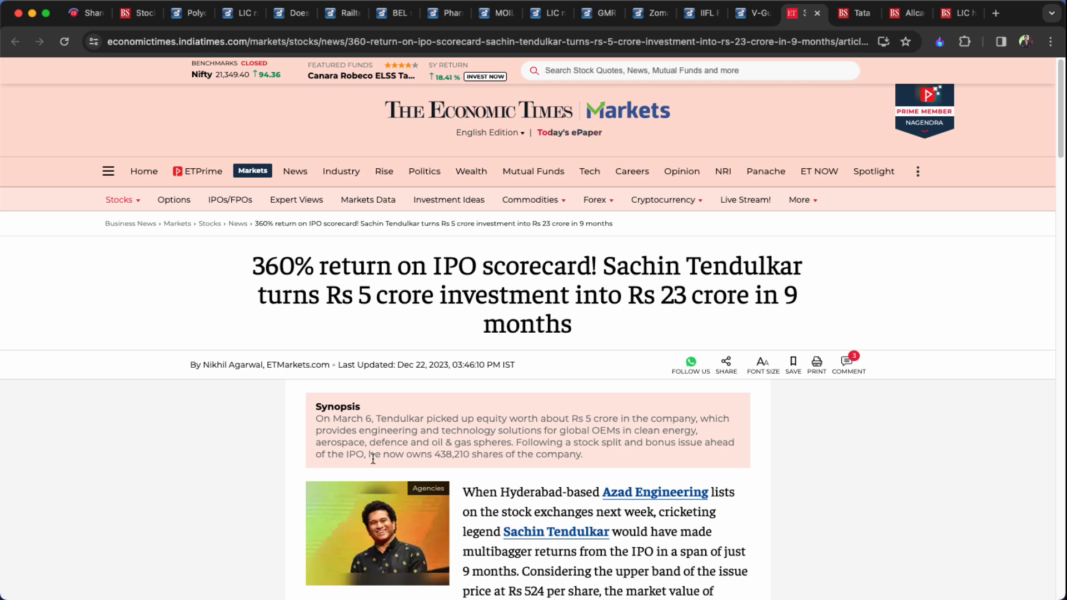
# Read through the 360% notional gain on Azad Engineering, then switch to the Tata Motors DVR article.
pyautogui.scroll(-3)
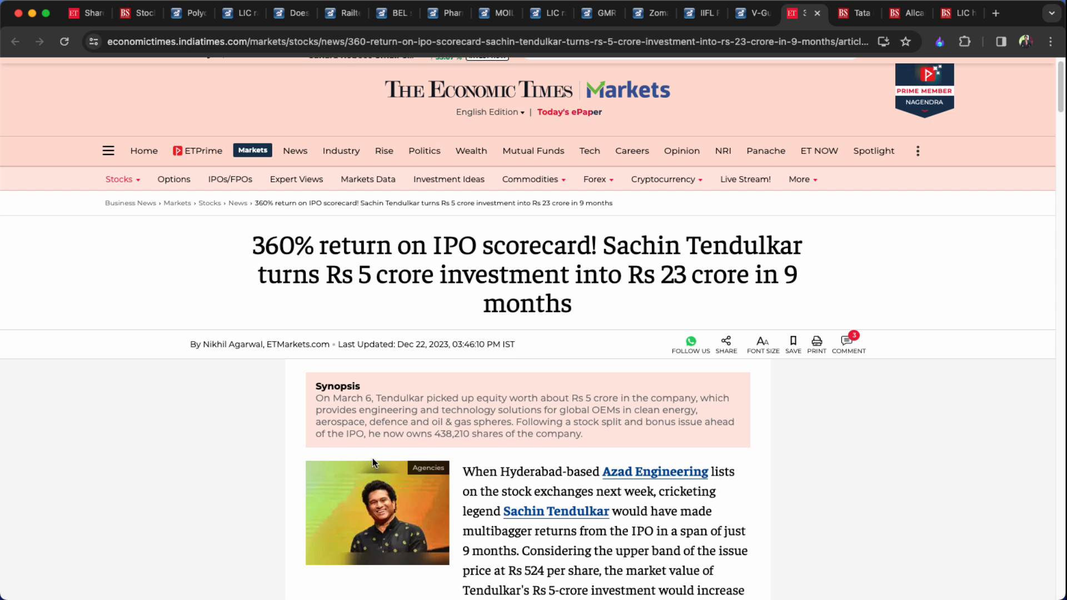
pyautogui.scroll(-3)
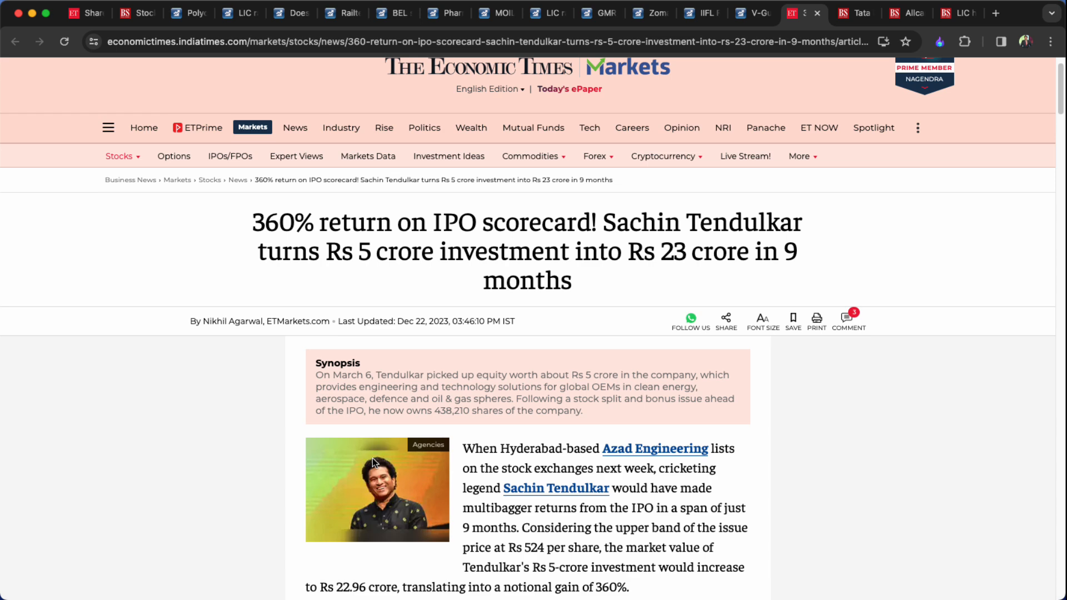
pyautogui.click(853, 14)
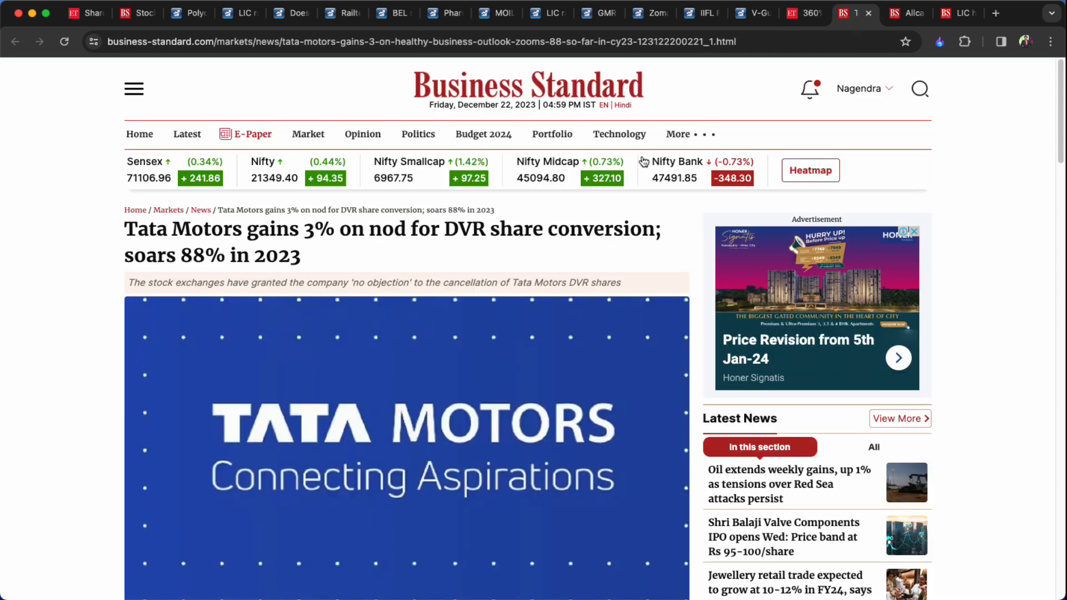
pyautogui.moveTo(47, 493)
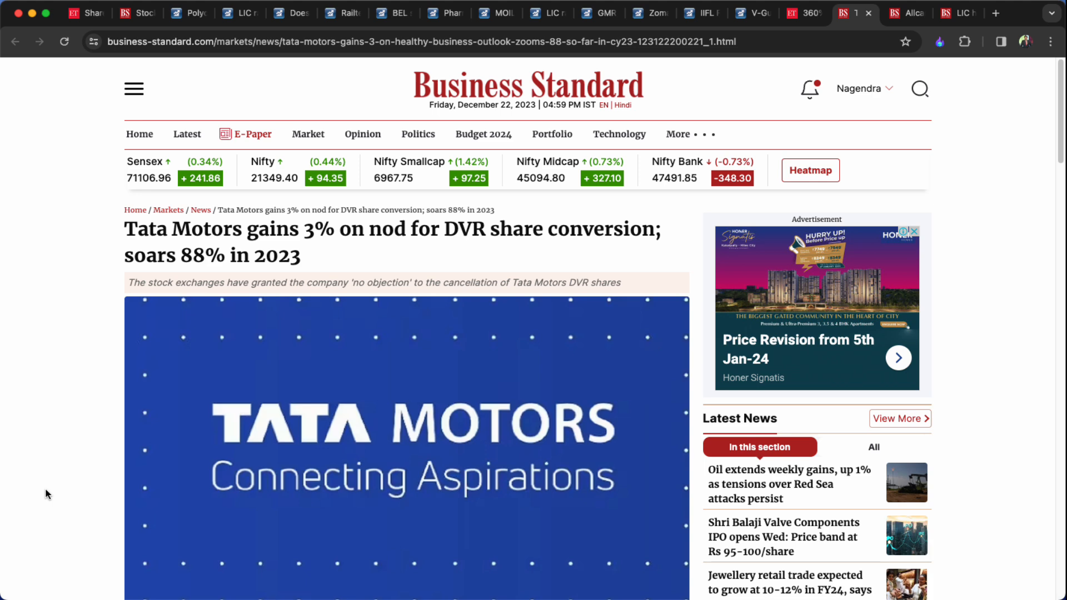
pyautogui.moveTo(59, 555)
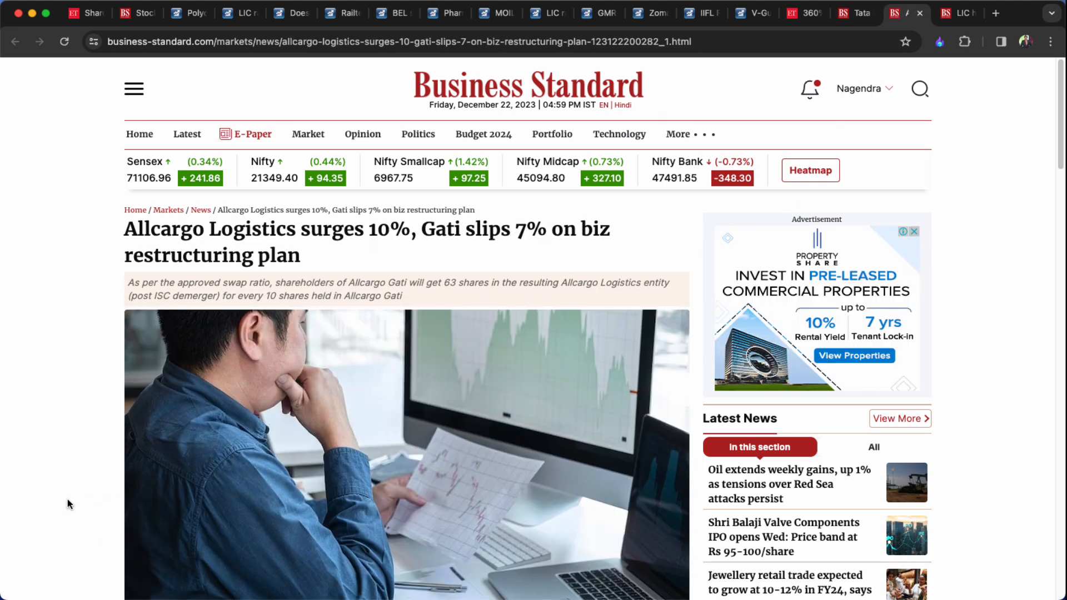
pyautogui.moveTo(68, 468)
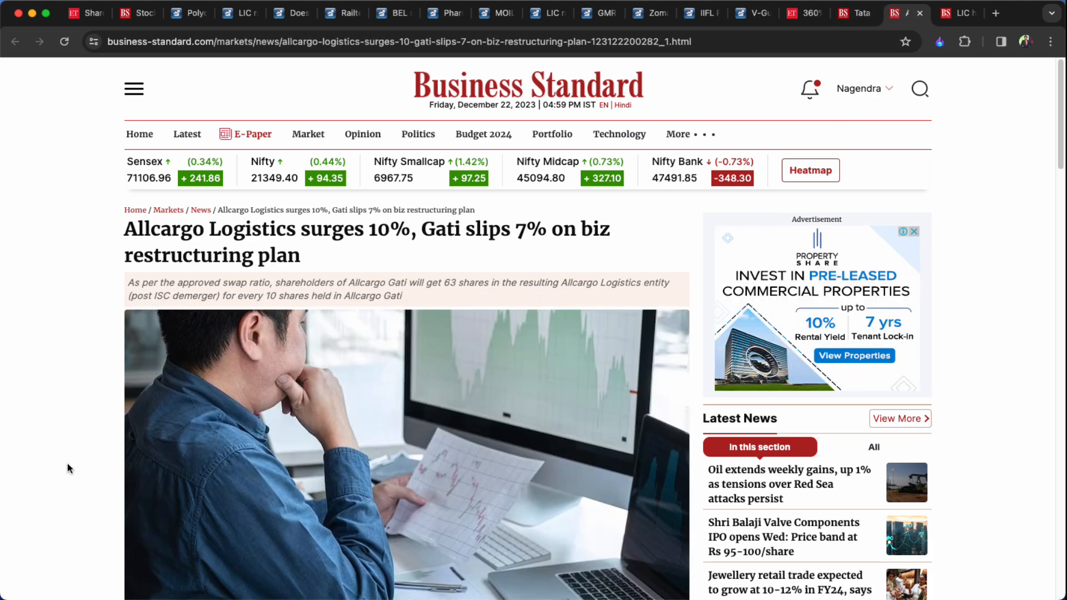
# Read down the Allcargo restructuring article past its stock price chart.
pyautogui.scroll(-3)
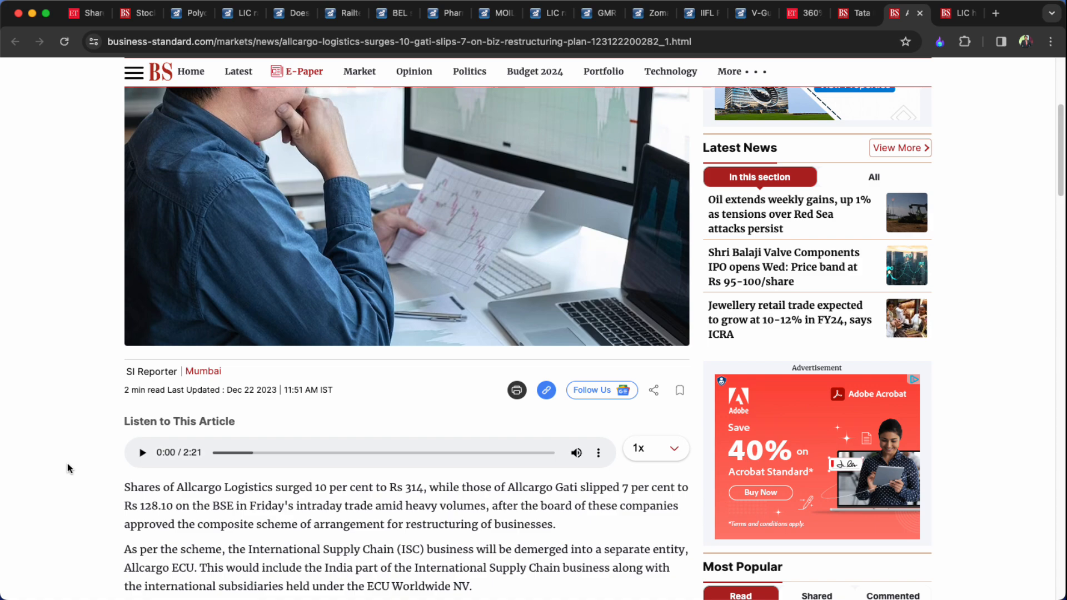
pyautogui.scroll(-3)
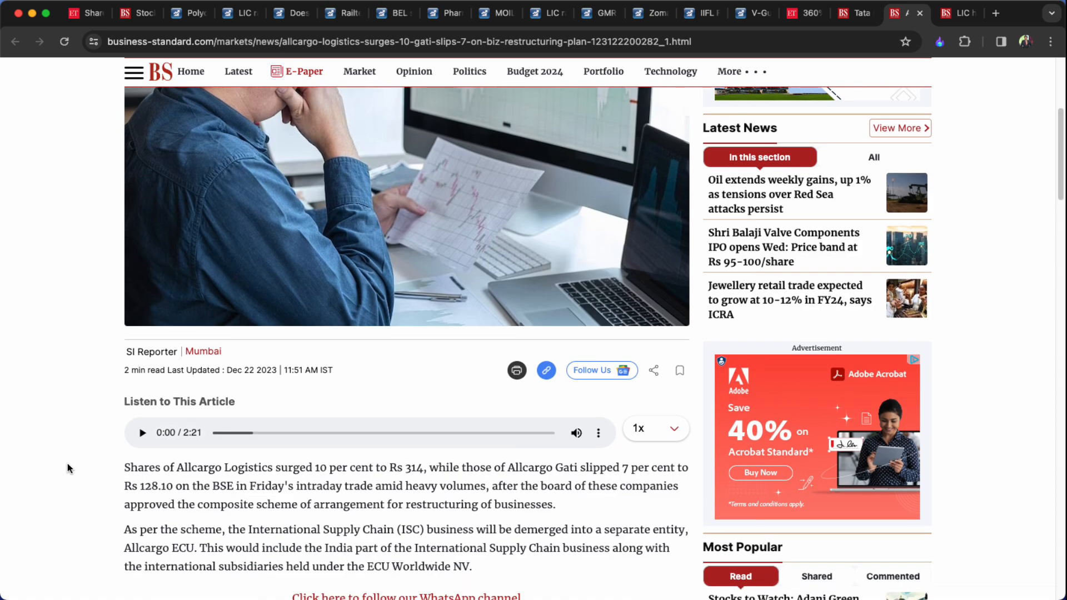
pyautogui.scroll(-3)
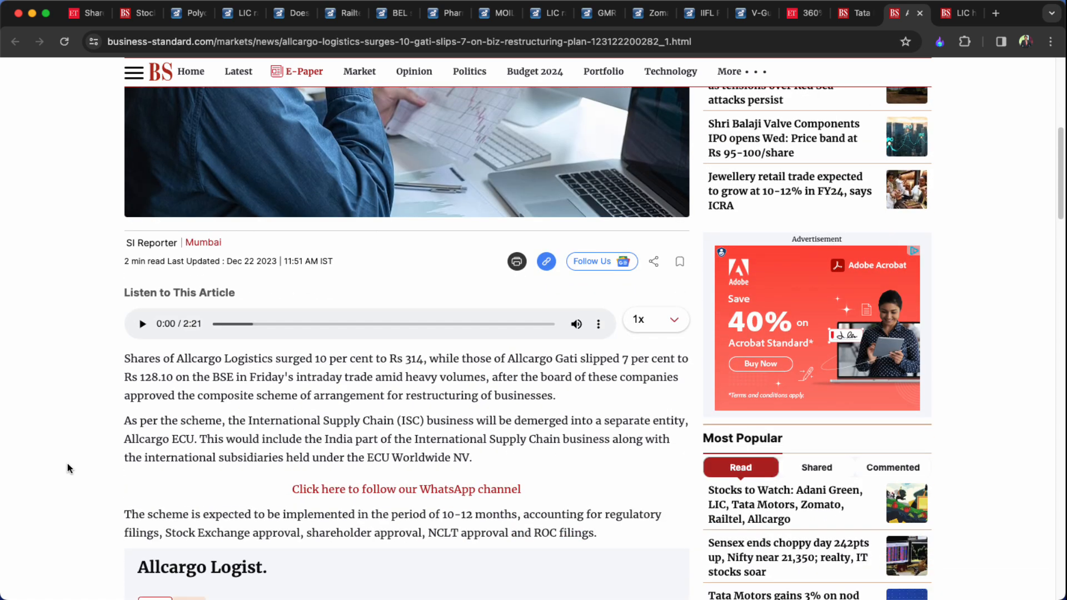
pyautogui.scroll(-3)
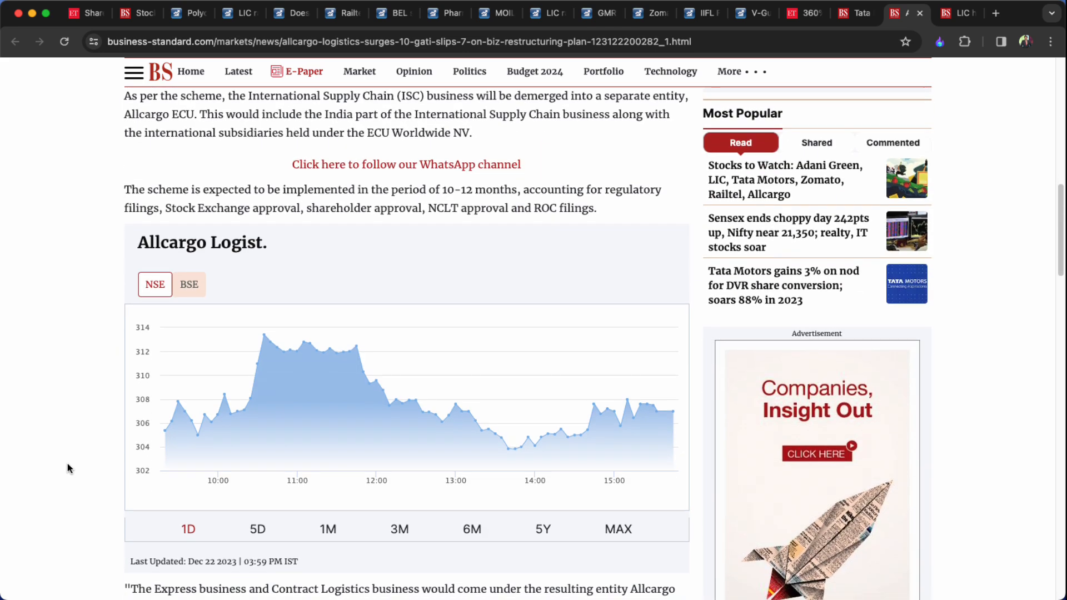
pyautogui.scroll(-3)
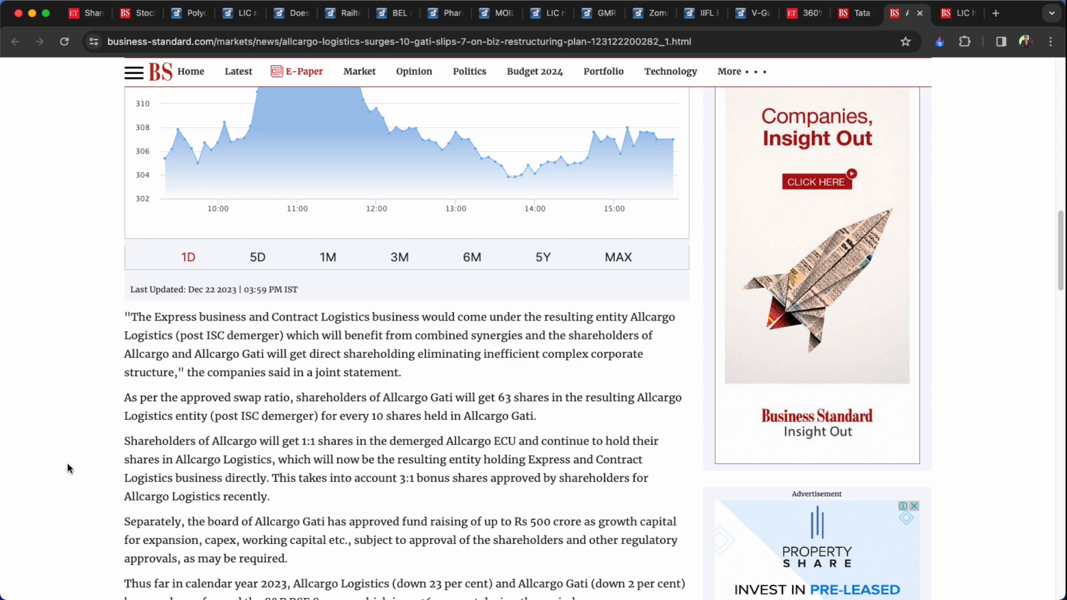
# Continue through the share swap ratio and 2023 underperformance, scrolling back up slightly.
pyautogui.scroll(-3)
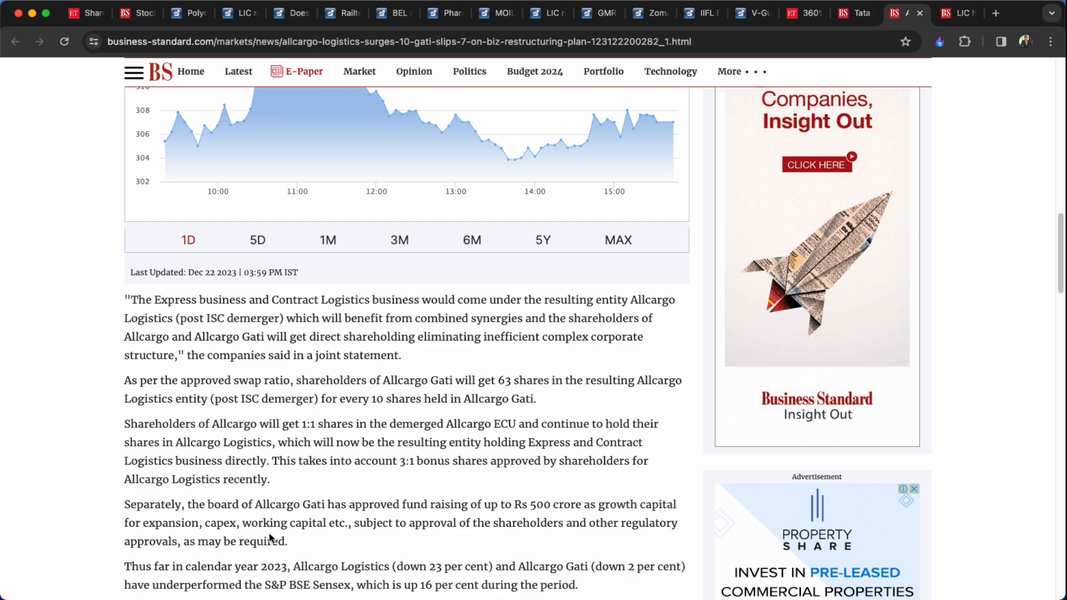
pyautogui.scroll(-3)
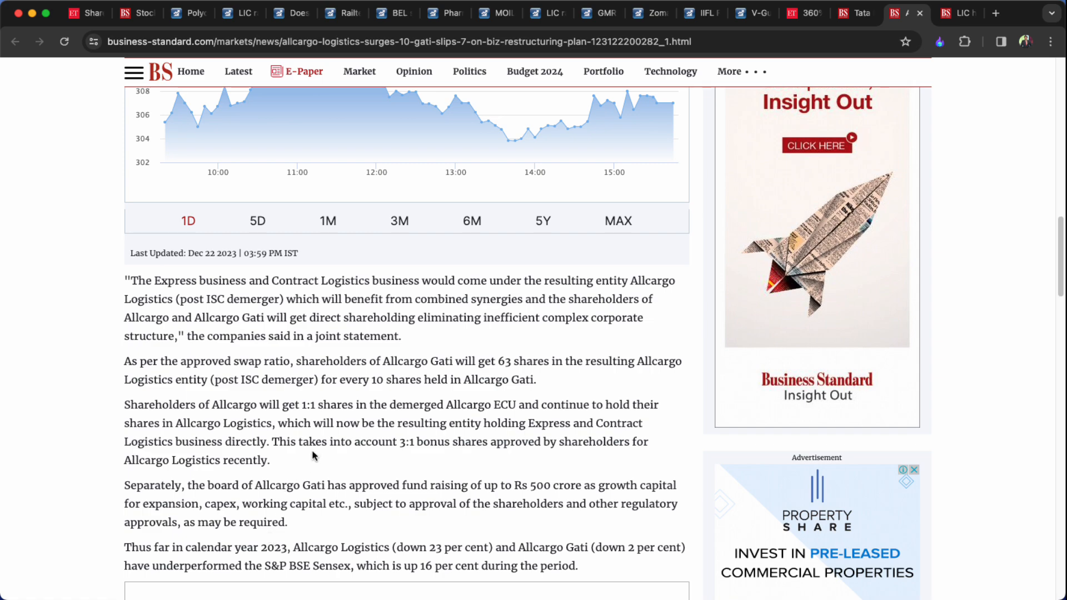
pyautogui.scroll(3)
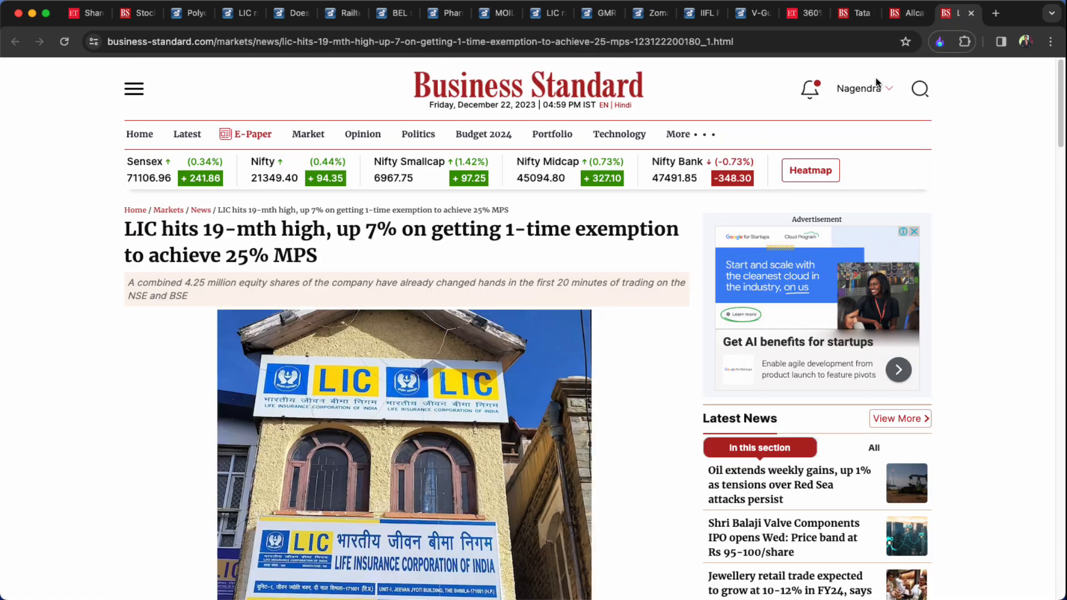
pyautogui.moveTo(514, 335)
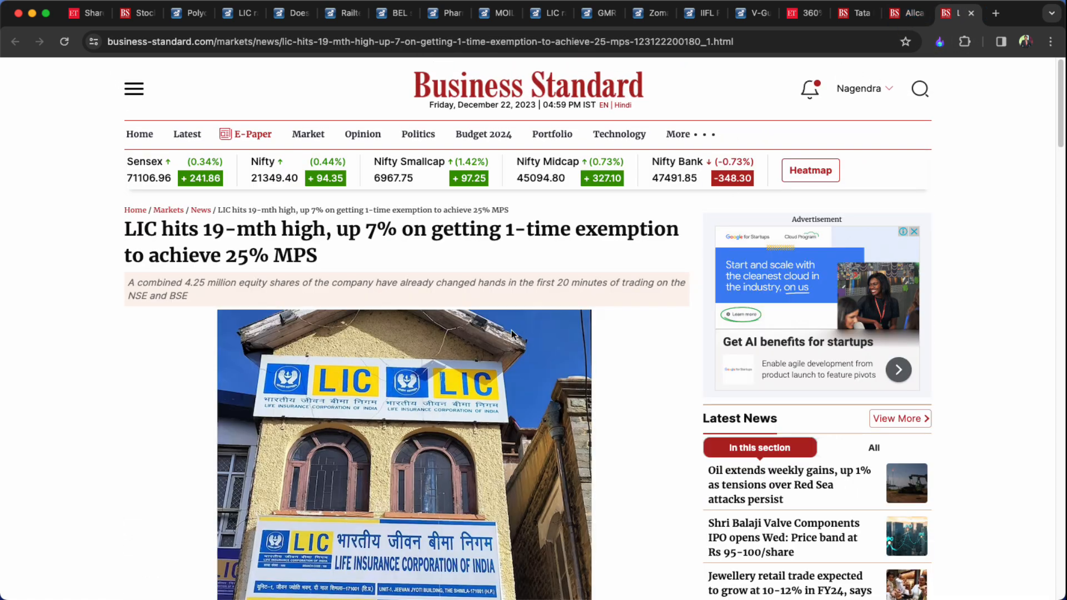